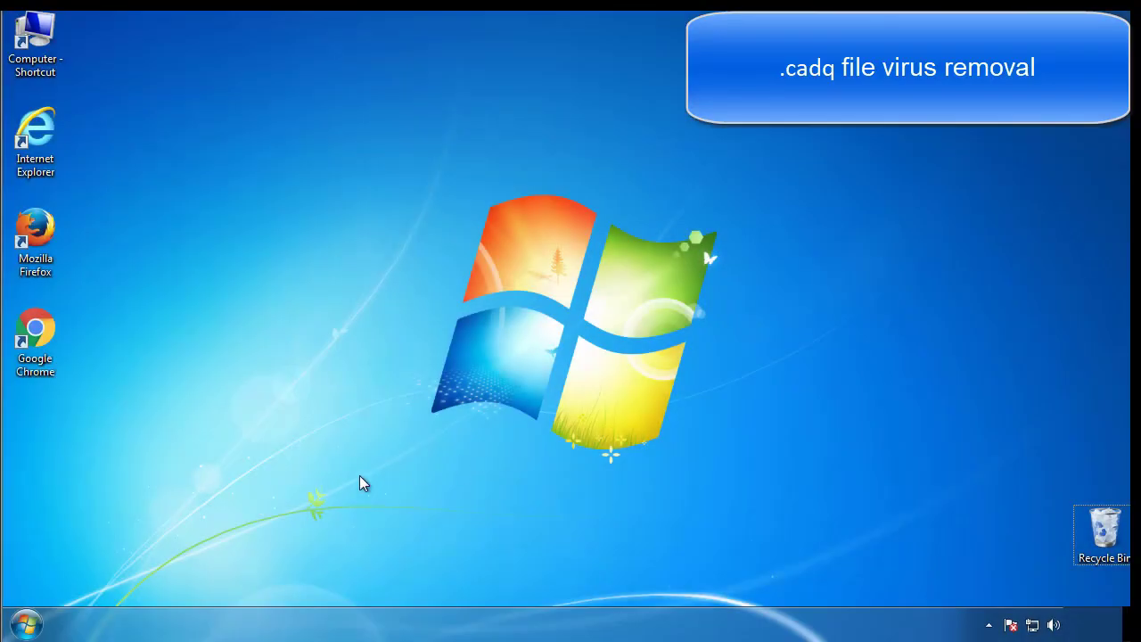
# - Launch msconfig and enable Safe boot (Minimal) on the Boot tab, confirming with OK
pyautogui.click(25, 625)
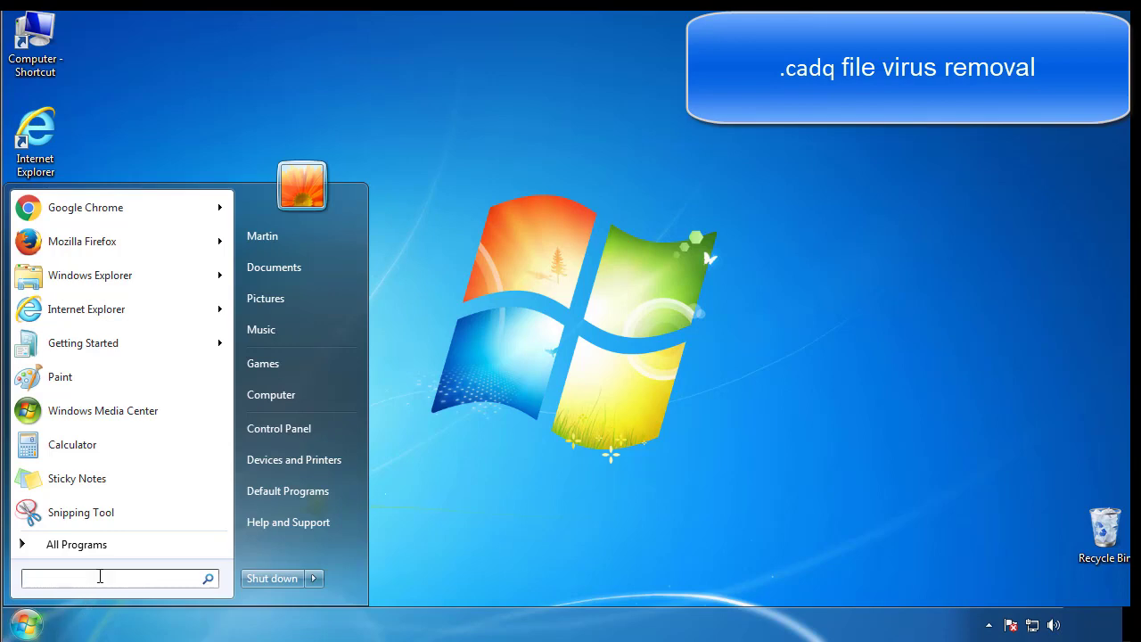
pyautogui.write('mscon')
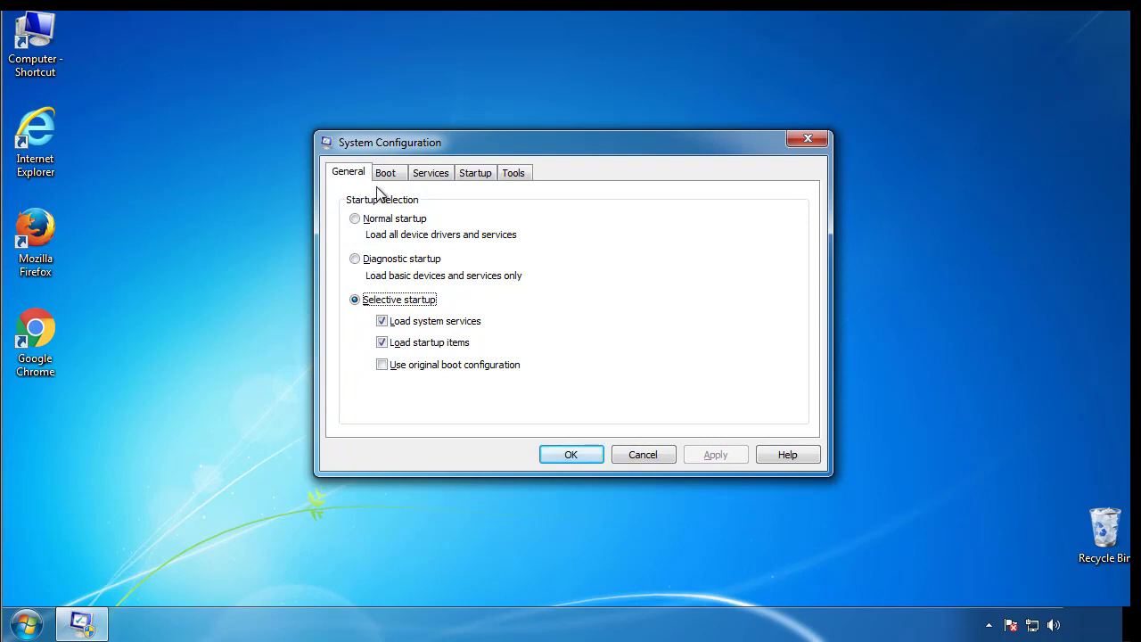
pyautogui.click(385, 171)
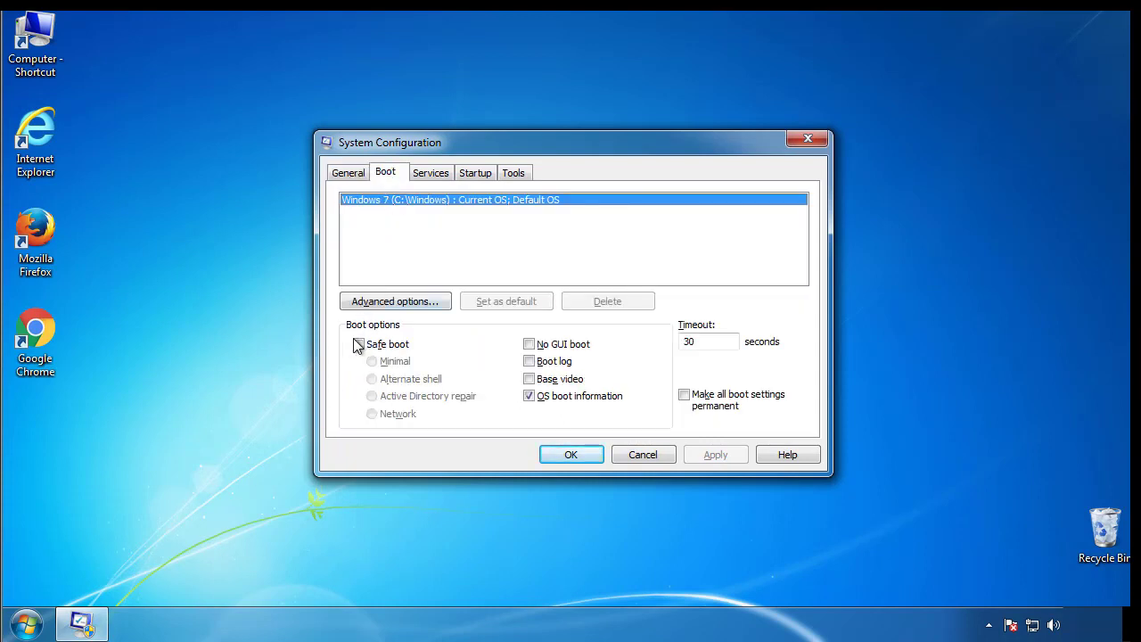
pyautogui.click(358, 344)
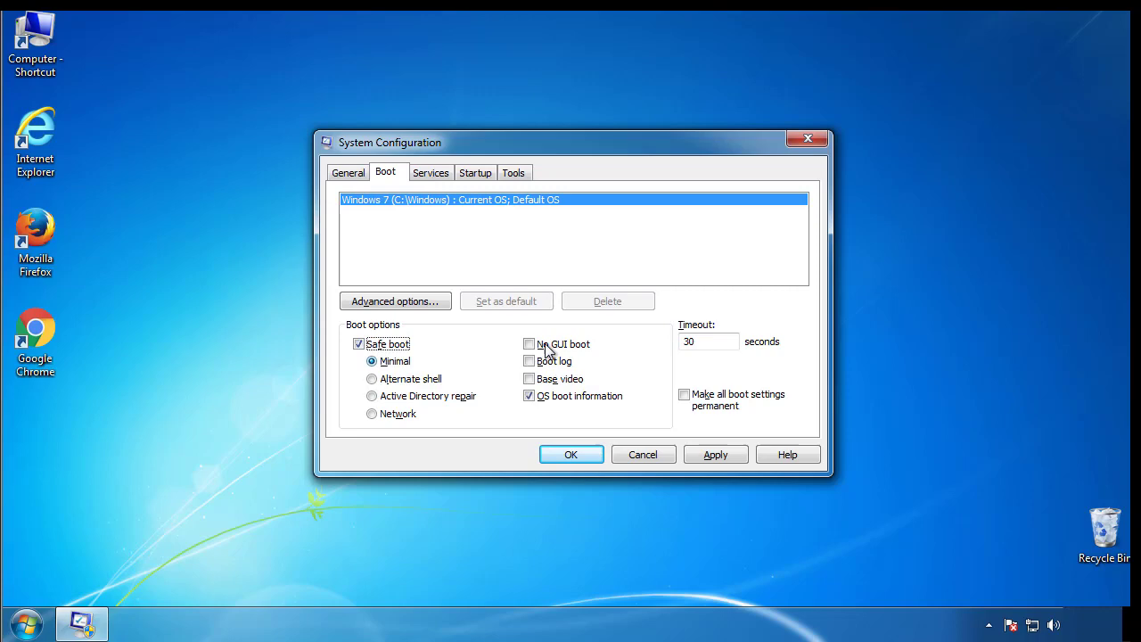
pyautogui.moveTo(570, 455)
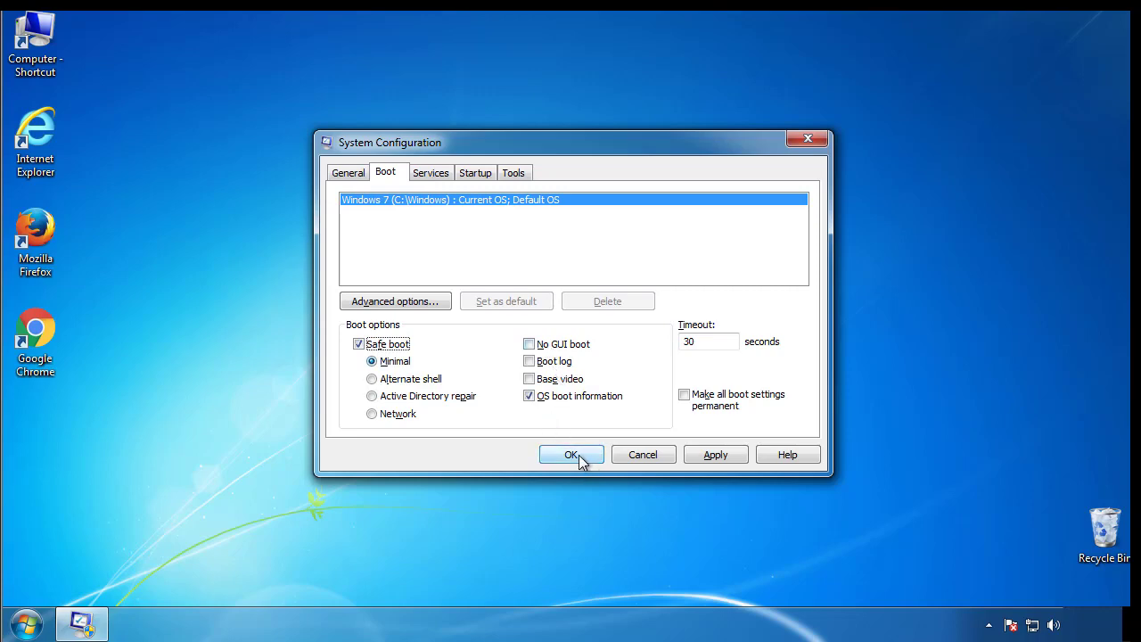
pyautogui.click(571, 454)
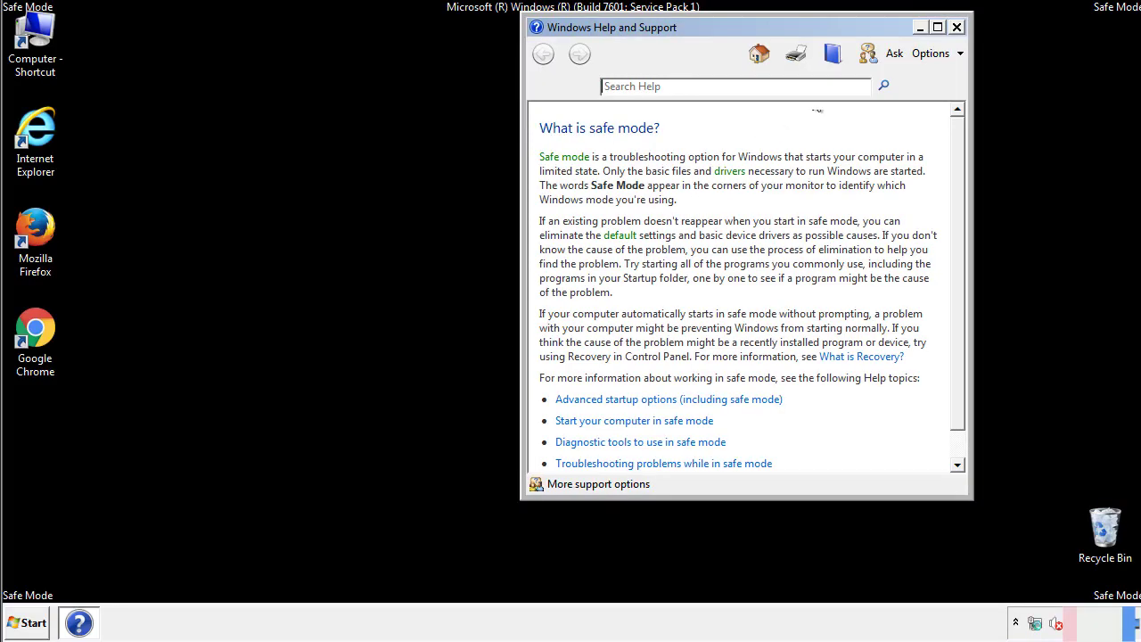
# - Close Help and Support, review Folder Options from Control Panel, then close Control Panel
pyautogui.click(956, 27)
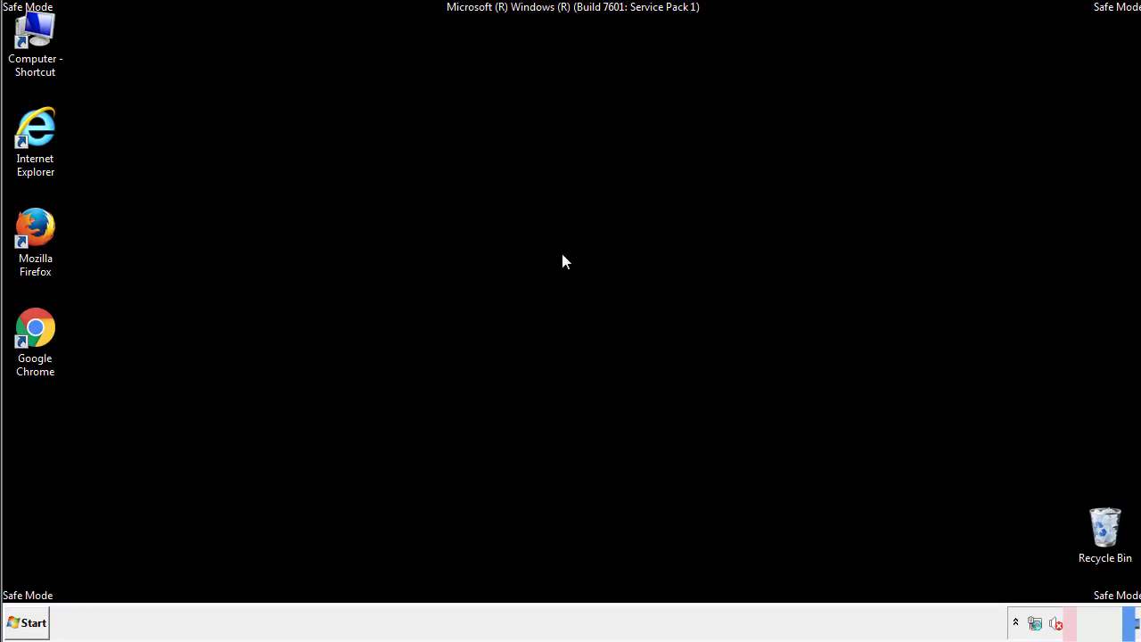
pyautogui.click(27, 622)
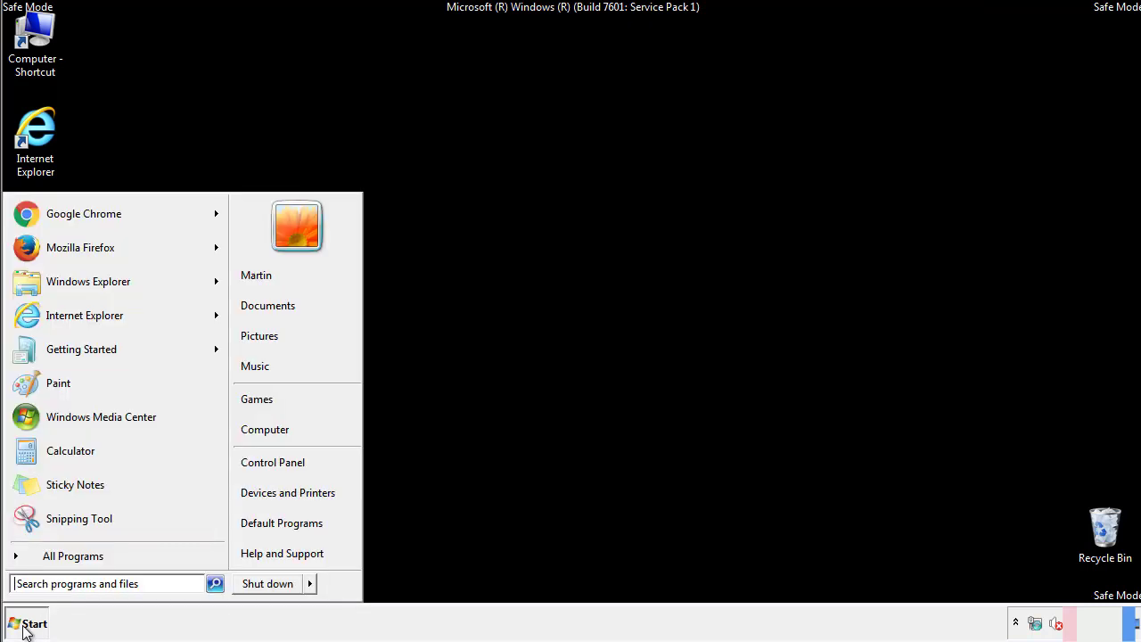
pyautogui.click(286, 463)
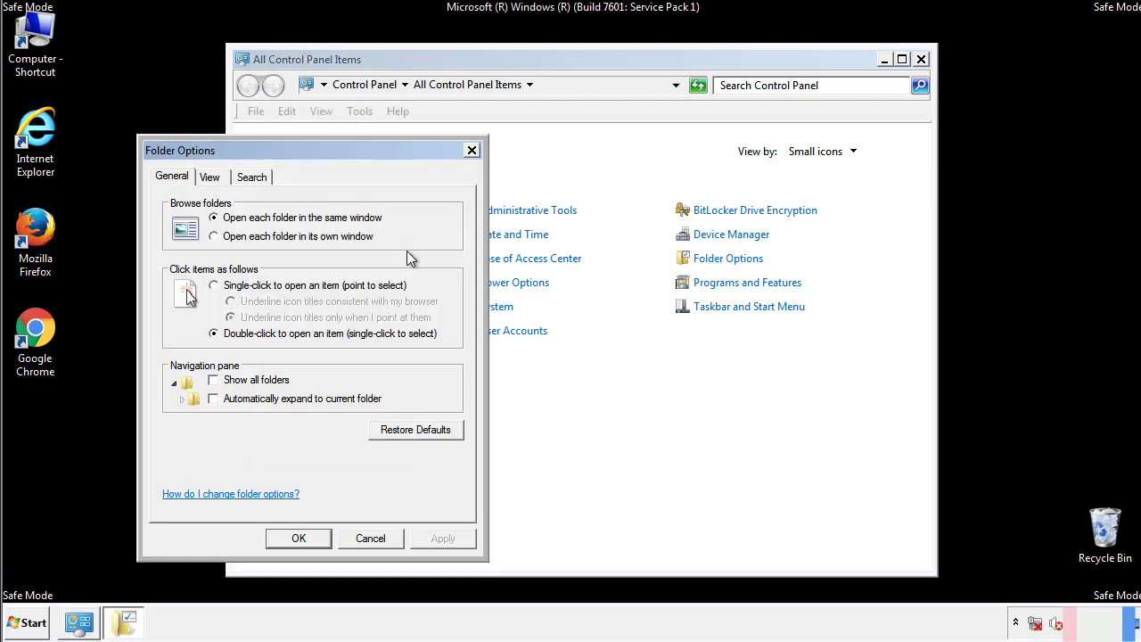
pyautogui.click(210, 177)
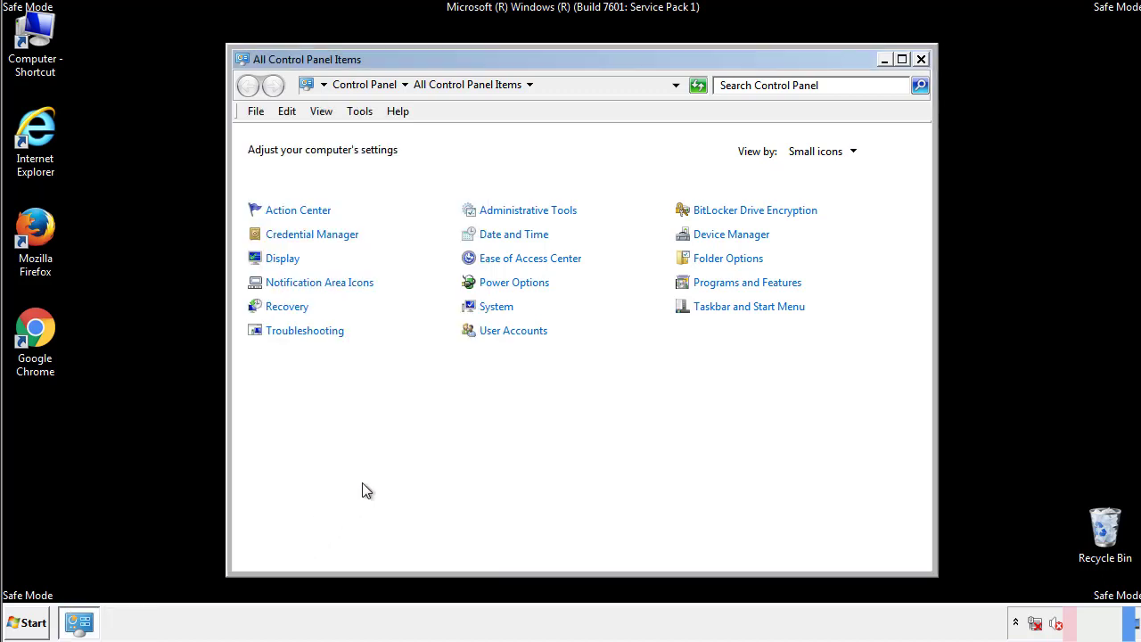
pyautogui.click(920, 59)
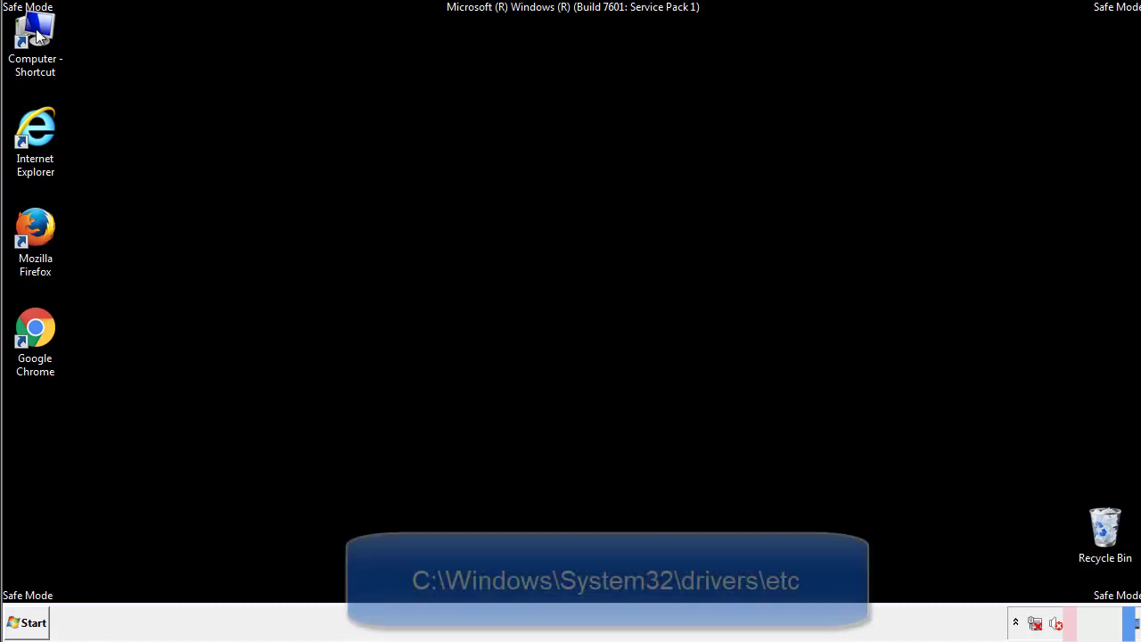
# - Browse to C:\Windows\System32\drivers\etc and load the hosts file in Notepad
pyautogui.doubleClick(36, 39)
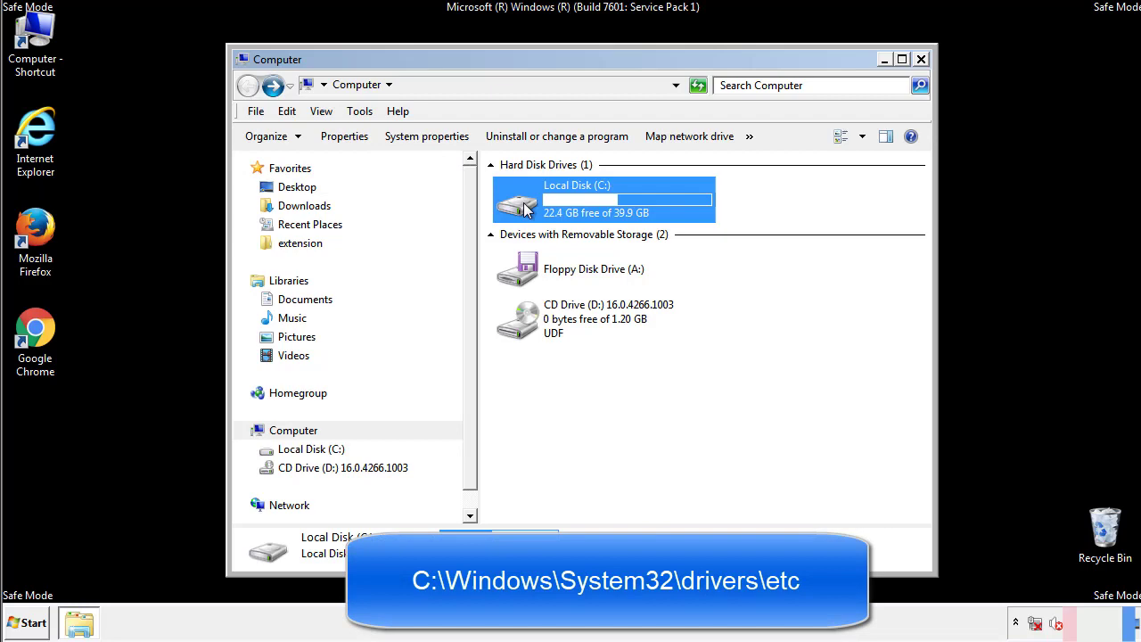
pyautogui.doubleClick(602, 199)
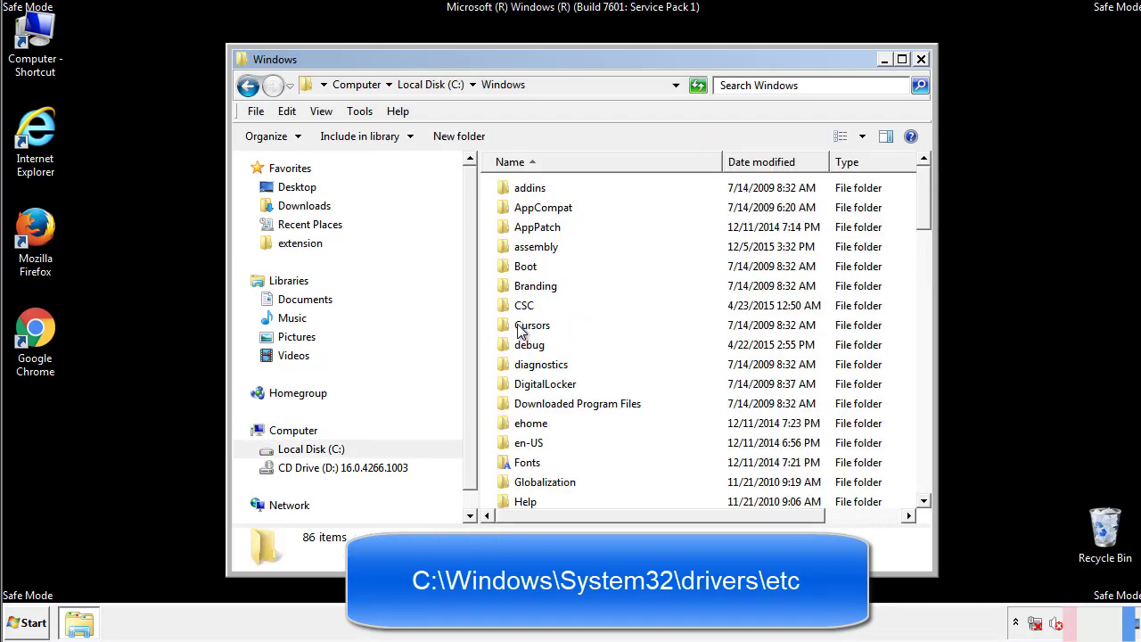
pyautogui.scroll(-3)
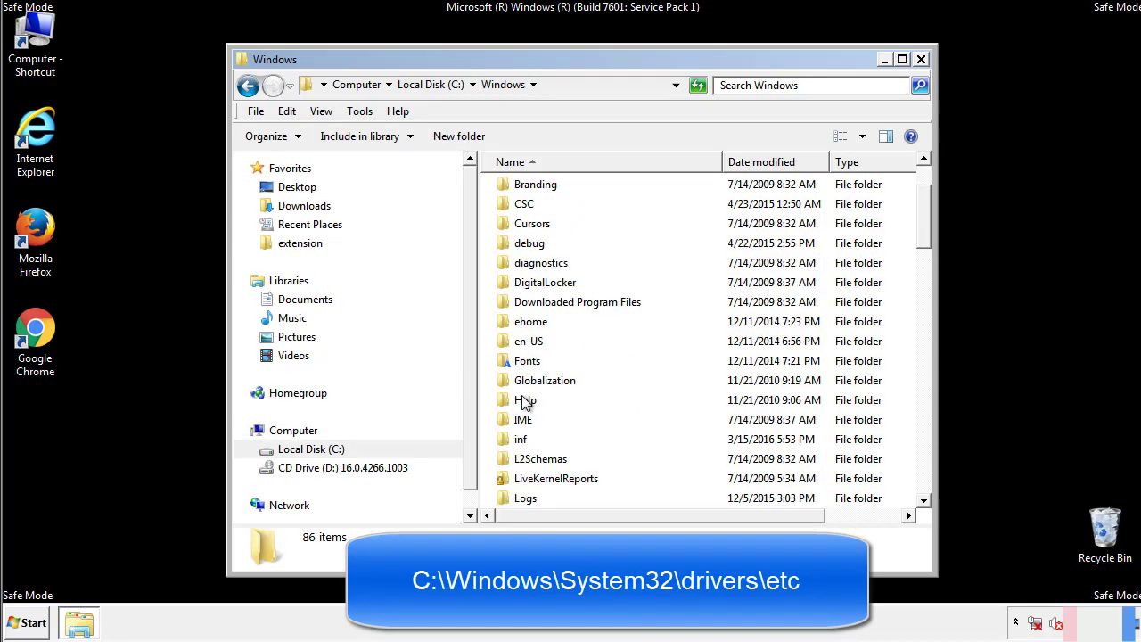
pyautogui.scroll(-3)
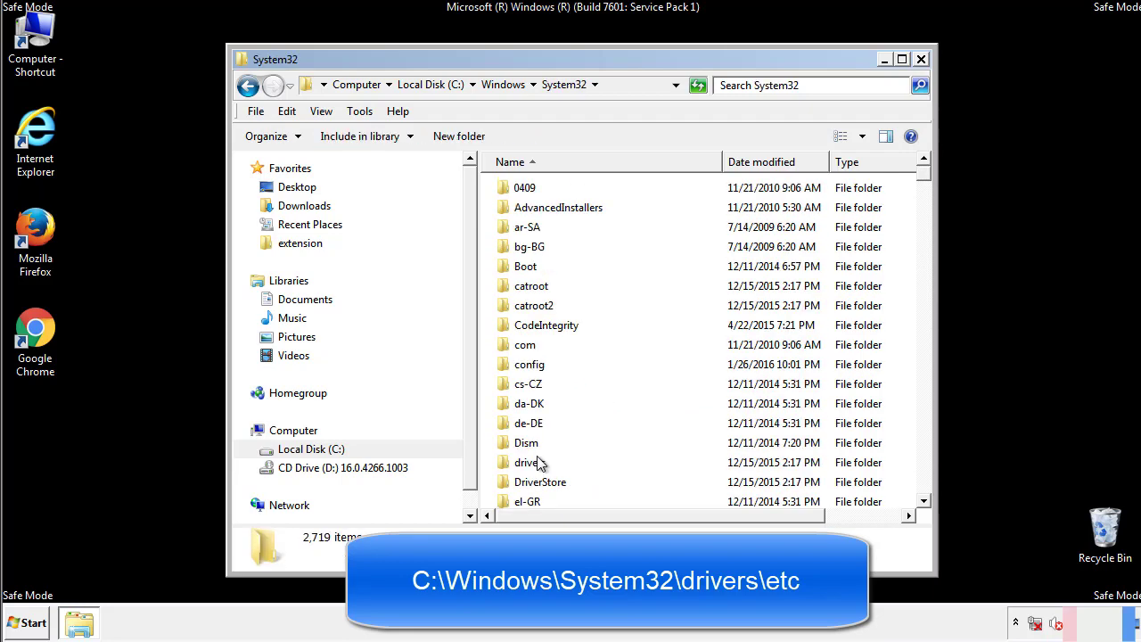
pyautogui.moveTo(531, 467)
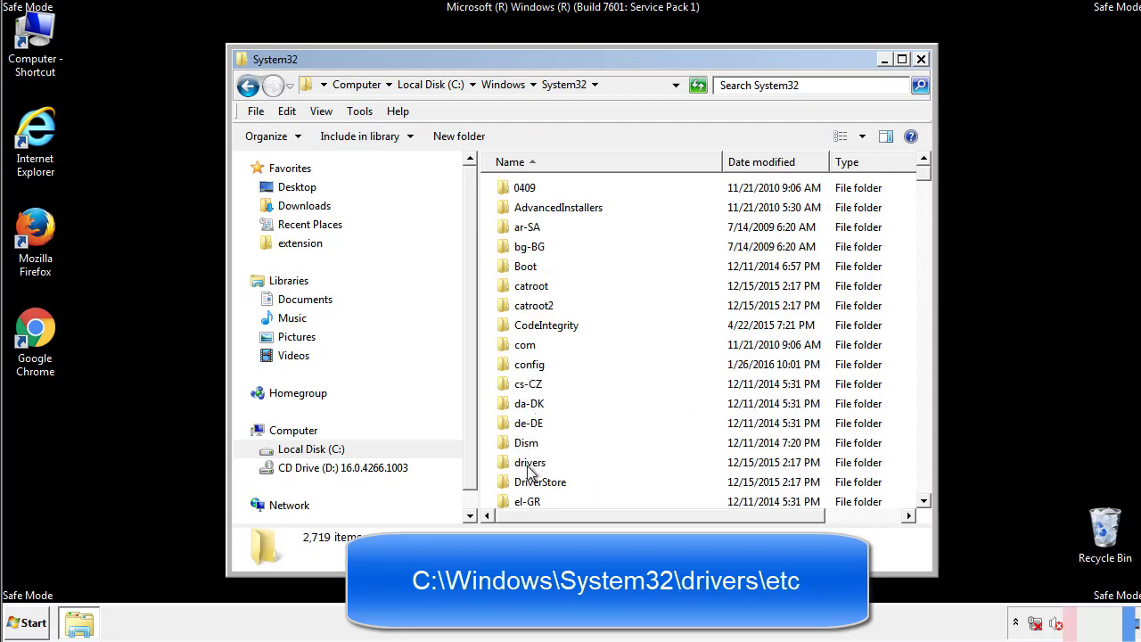
pyautogui.doubleClick(532, 461)
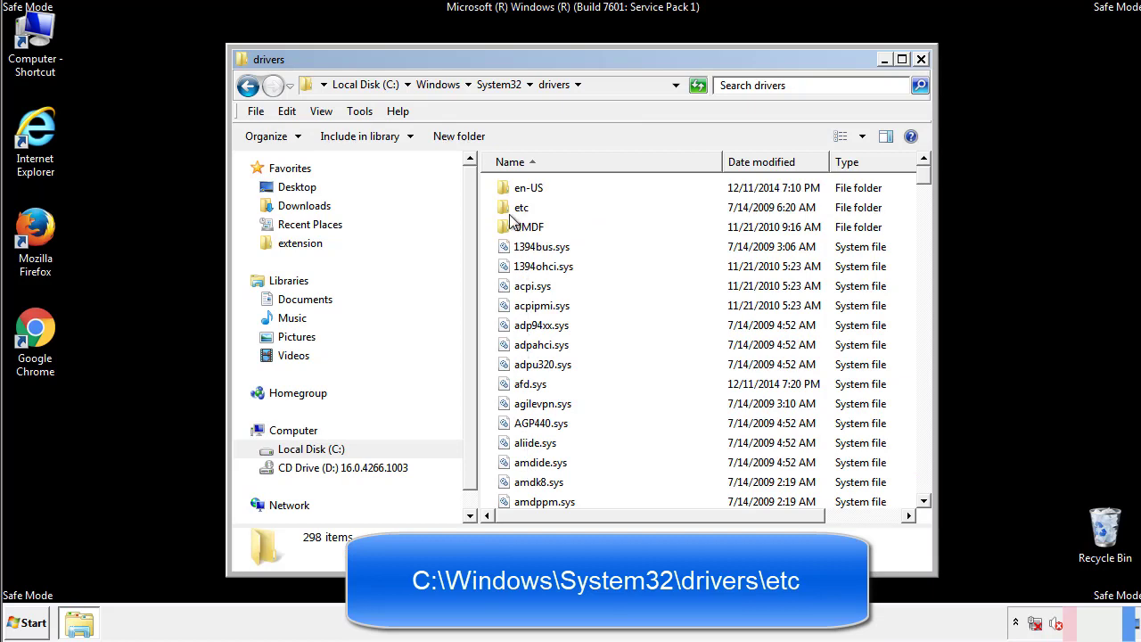
pyautogui.doubleClick(521, 207)
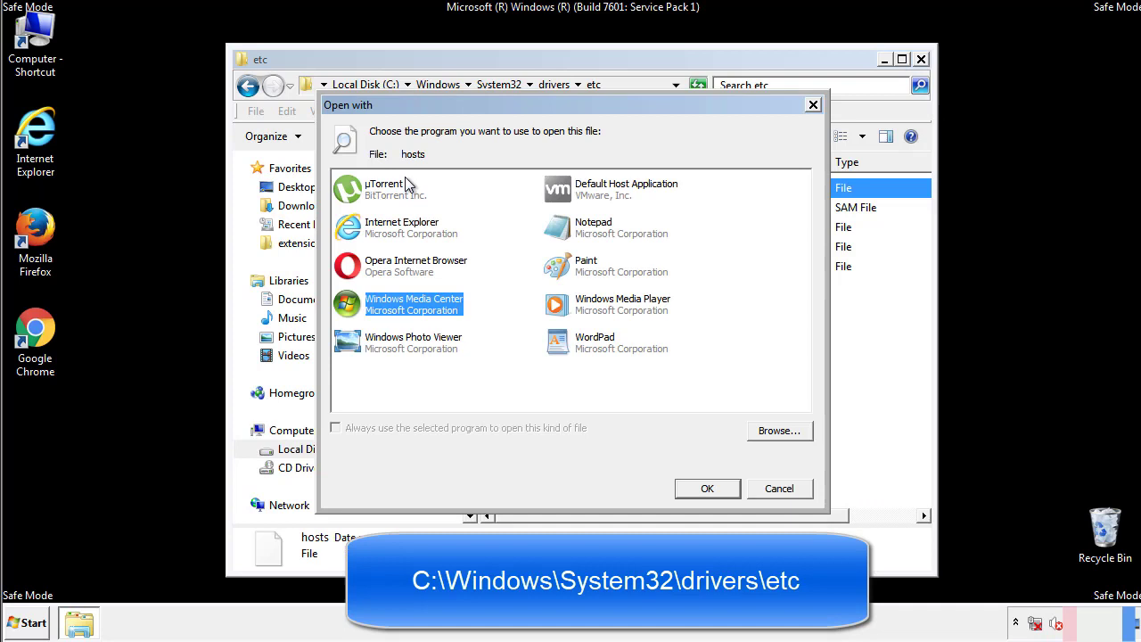
pyautogui.moveTo(576, 233)
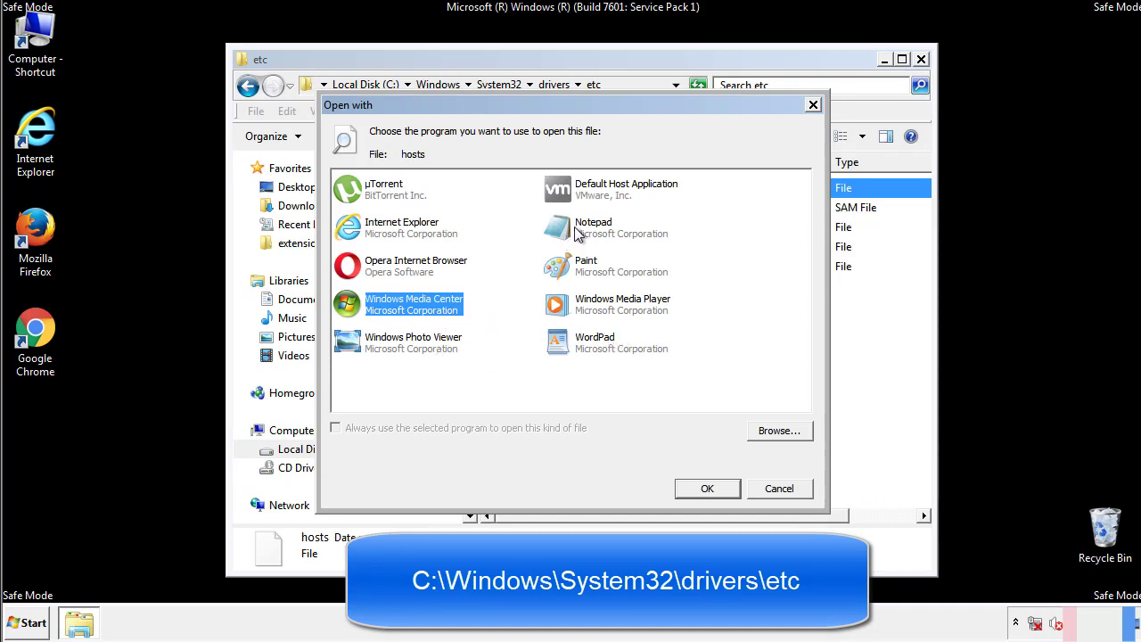
pyautogui.click(706, 489)
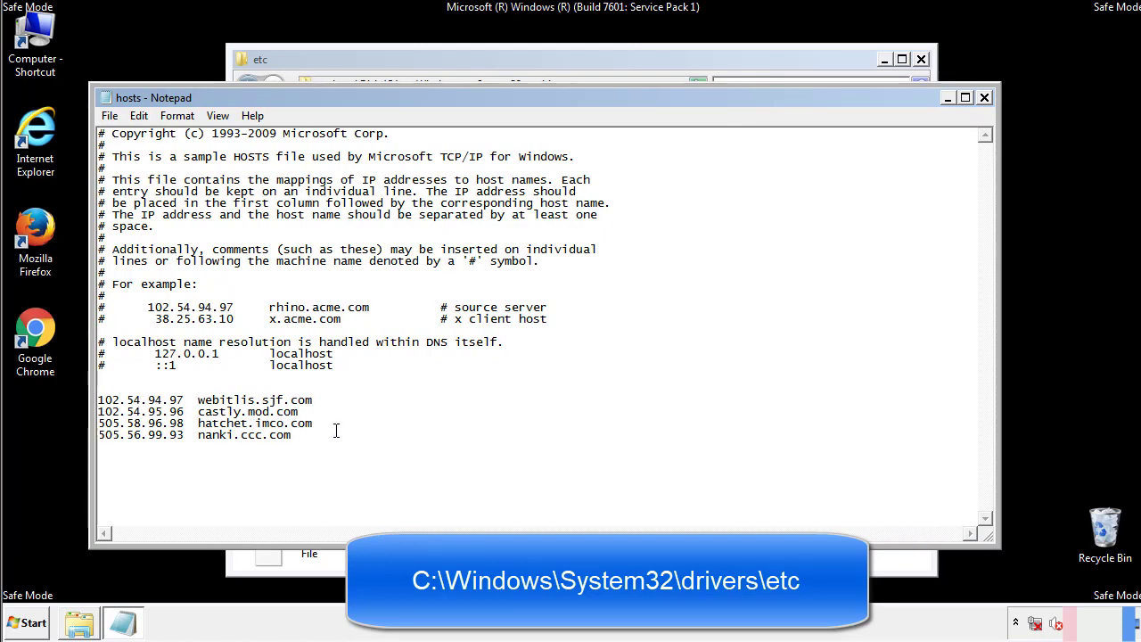
# - Delete the four suspicious IP redirect entries from the hosts file and close Notepad
pyautogui.moveTo(100, 399); pyautogui.dragTo(310, 441)
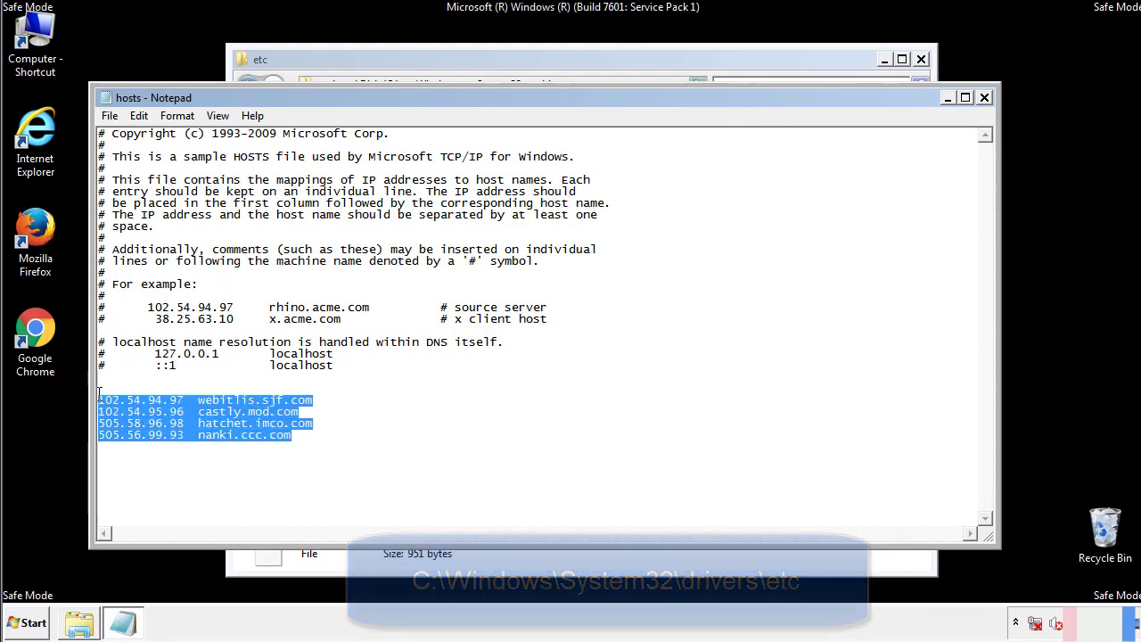
pyautogui.press('Delete')
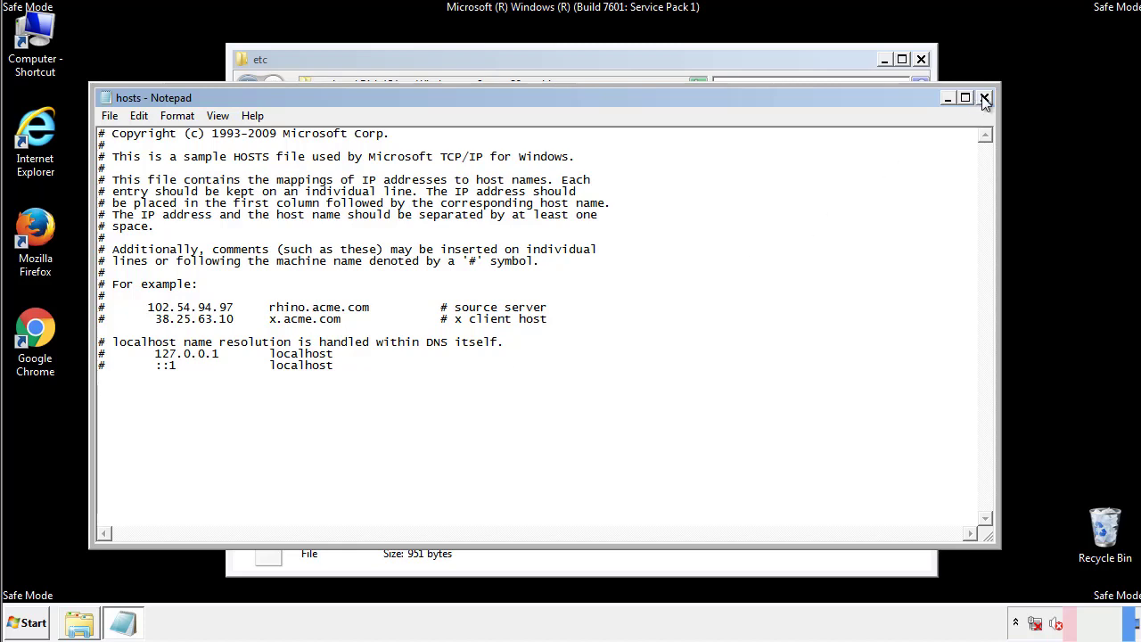
pyautogui.click(984, 96)
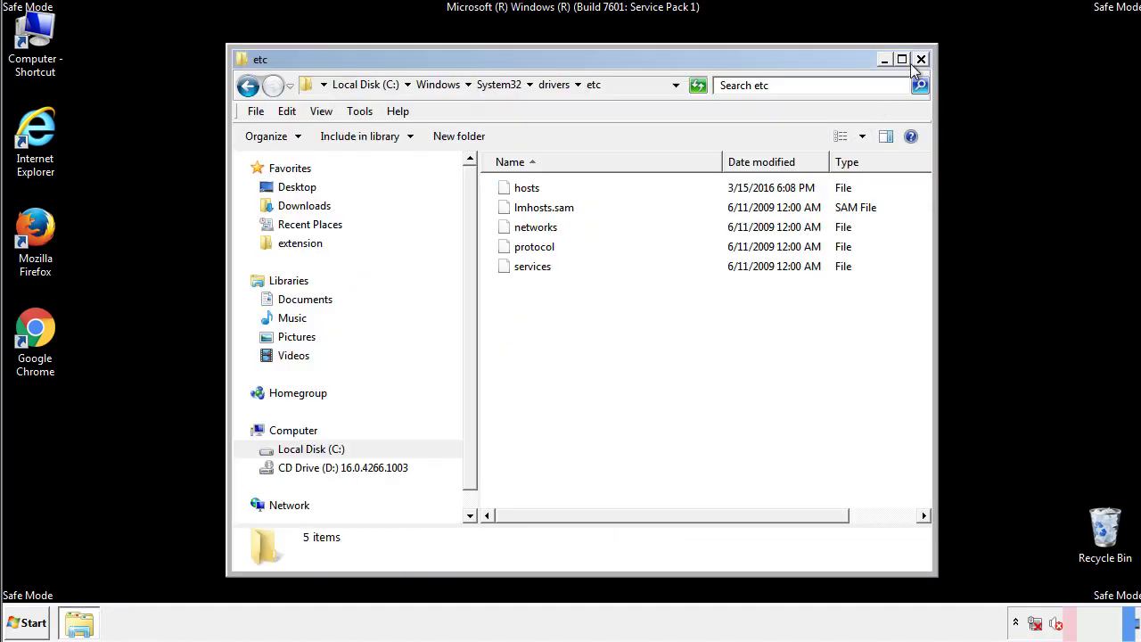
# - Close the etc folder and bring up the Startup folder from the Start menu
pyautogui.click(920, 59)
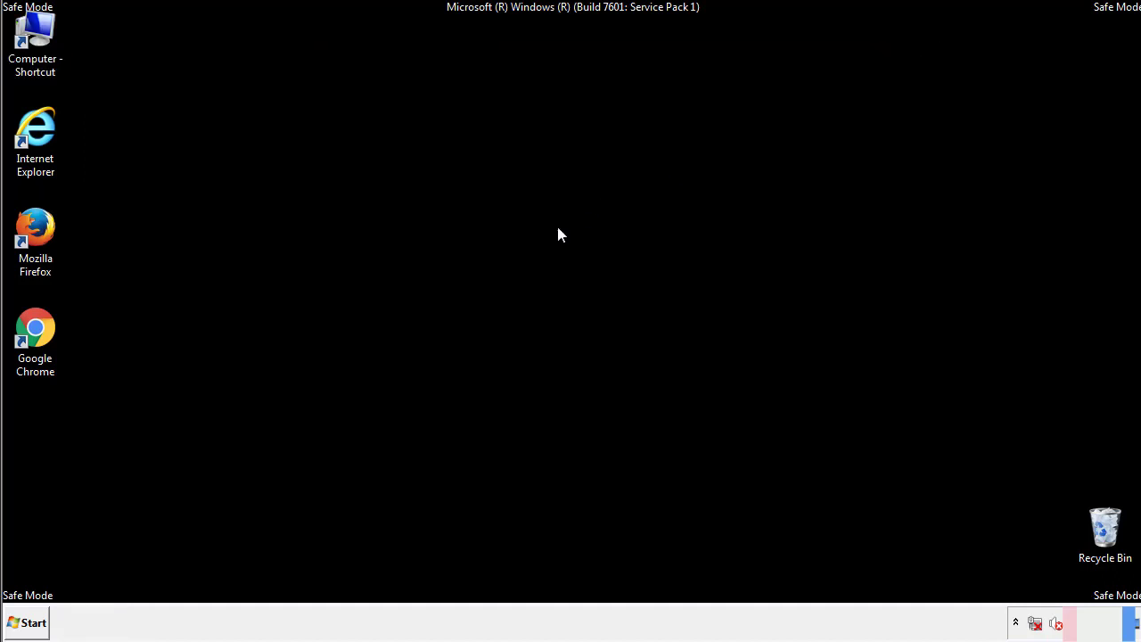
pyautogui.click(26, 622)
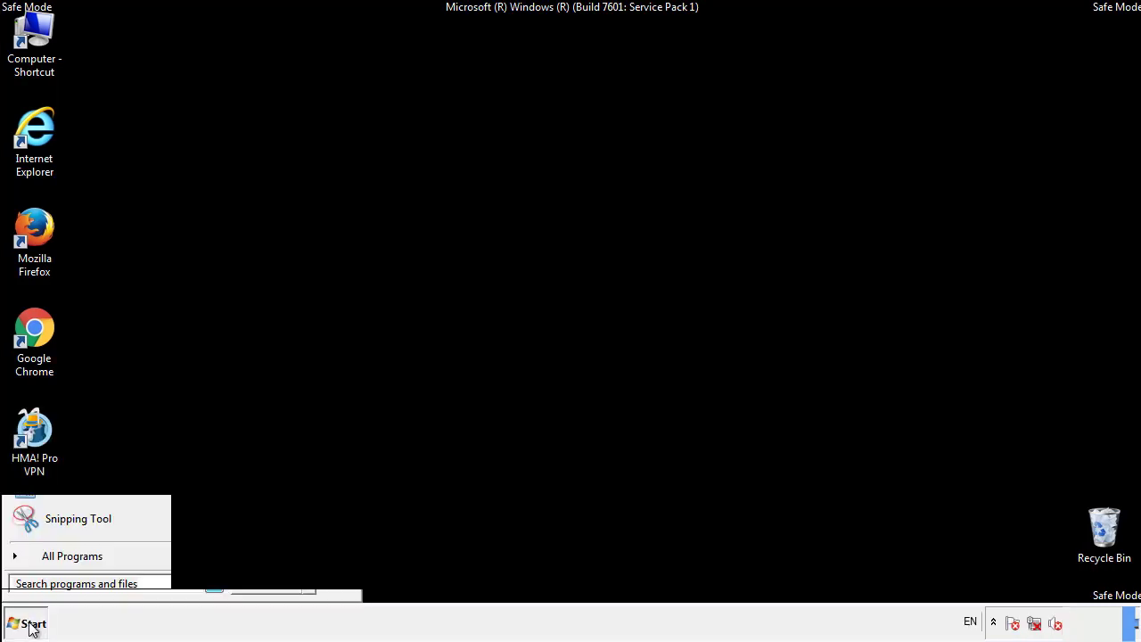
pyautogui.click(72, 556)
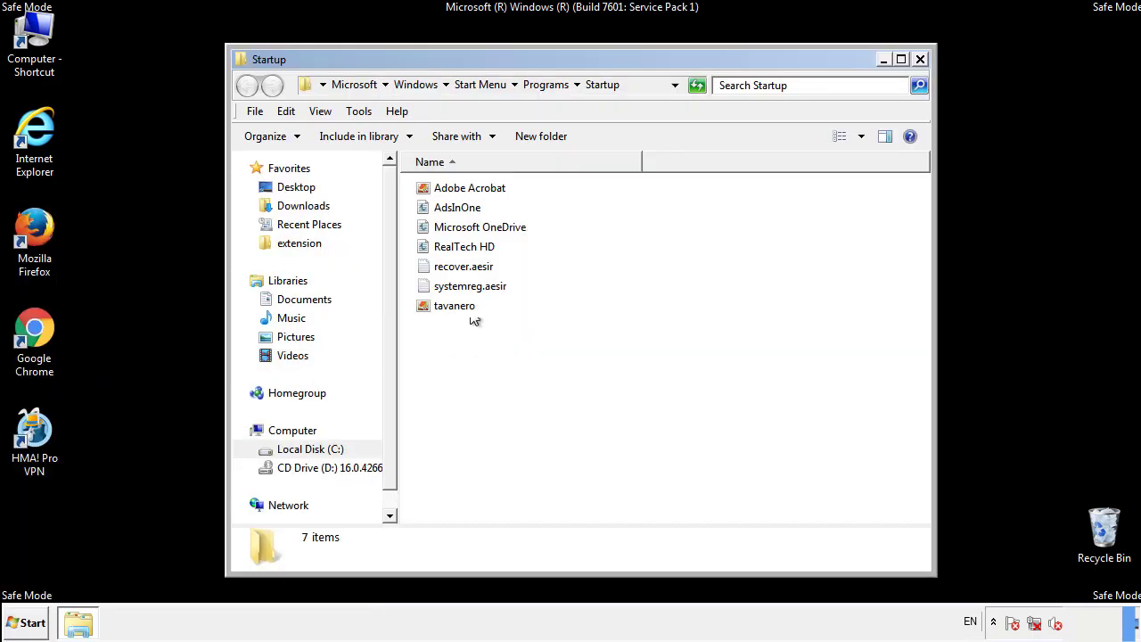
# - Delete AddsInOne, recover.aesir, systemreg.aesir and tavanero to the Recycle Bin and close the folder
pyautogui.click(456, 206)
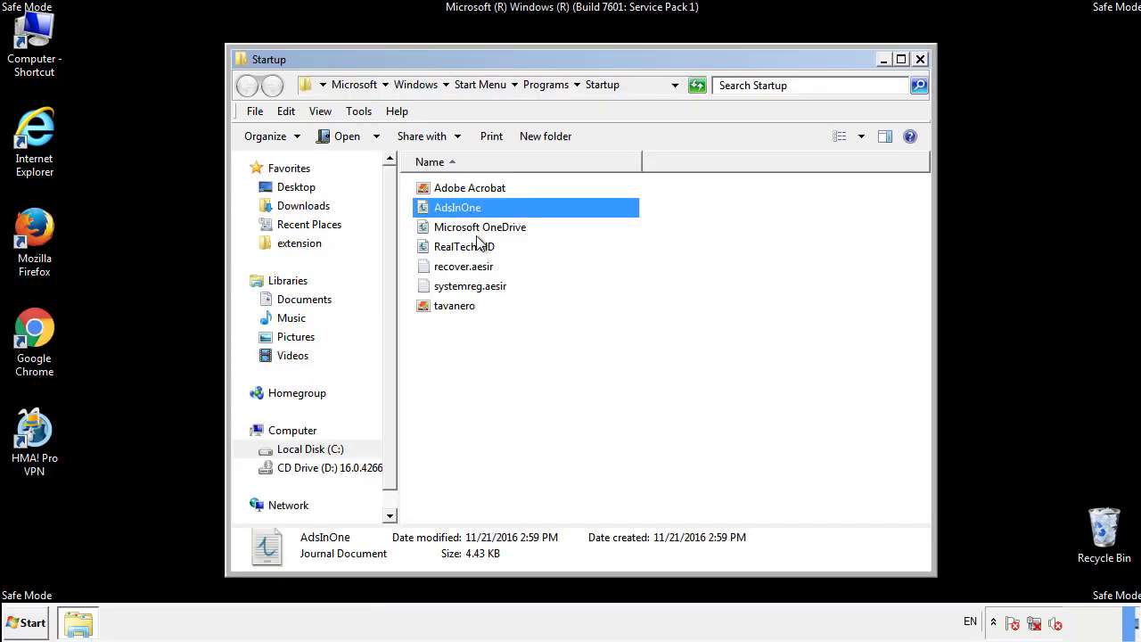
pyautogui.click(471, 285)
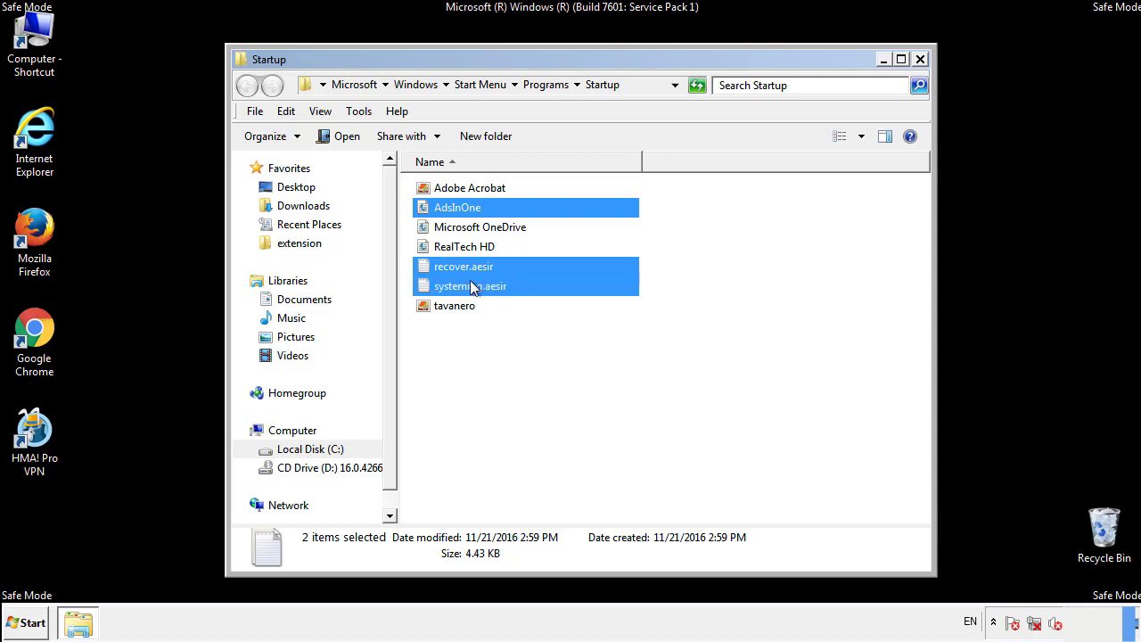
pyautogui.rightClick(452, 305)
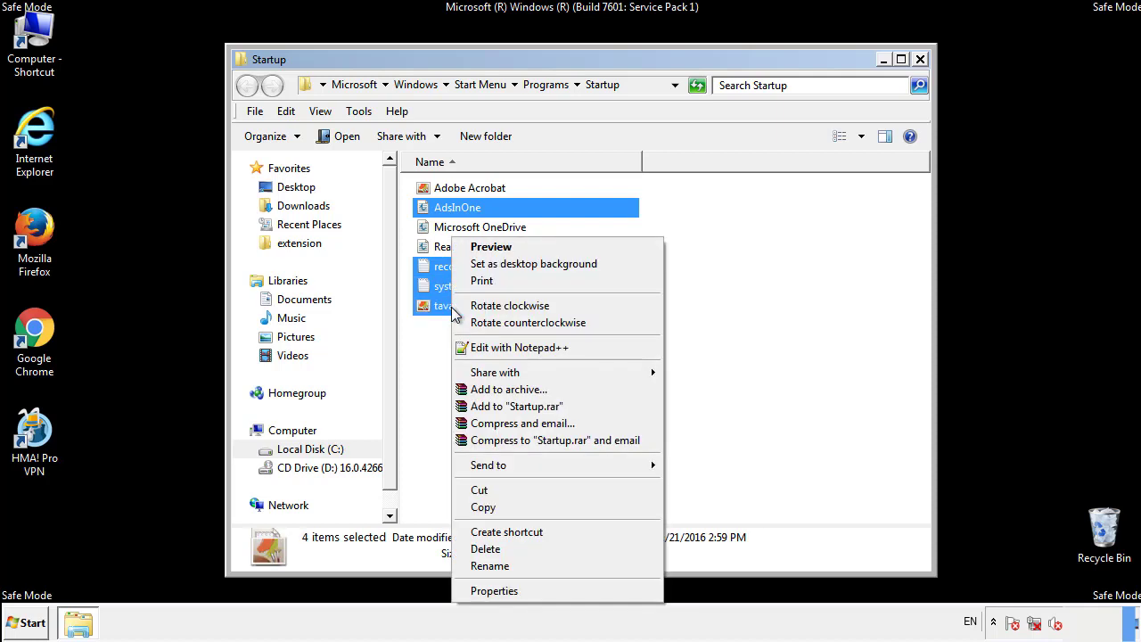
pyautogui.click(485, 550)
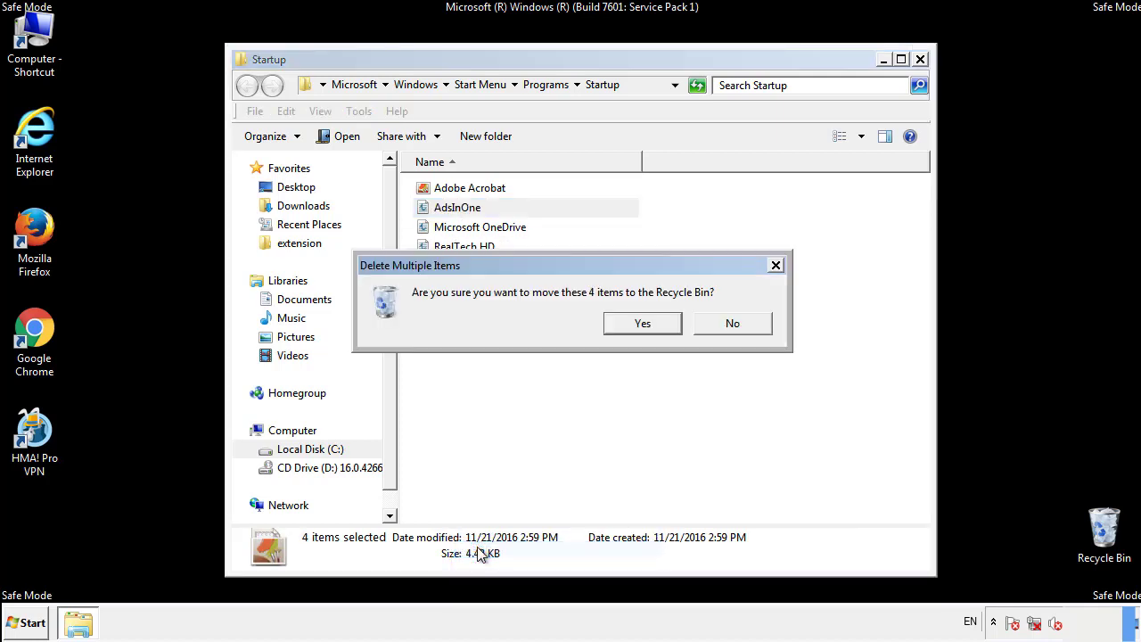
pyautogui.click(642, 323)
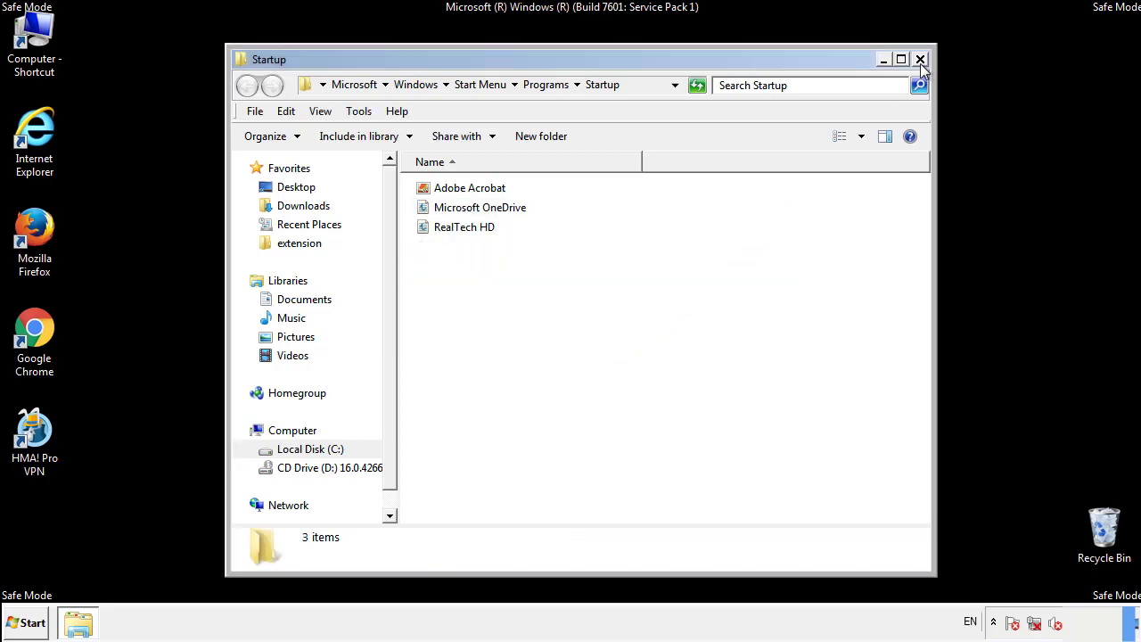
pyautogui.click(920, 59)
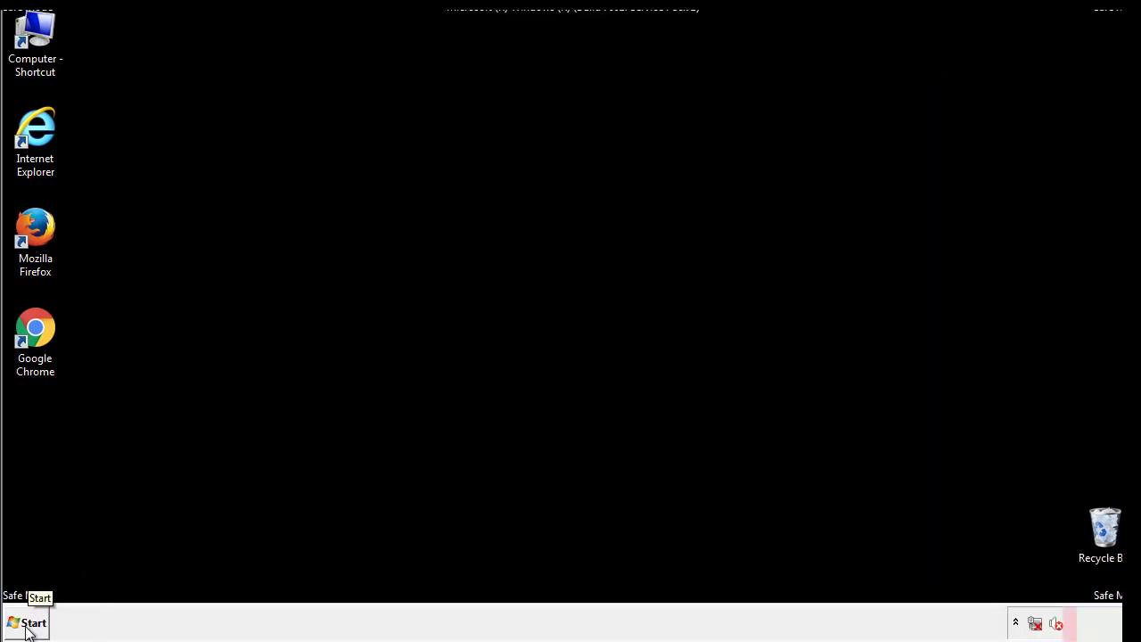
# - Launch regedit and navigate to HKEY_LOCAL_MACHINE\SOFTWARE\Microsoft\Windows\CurrentVersion\Run
pyautogui.click(28, 623)
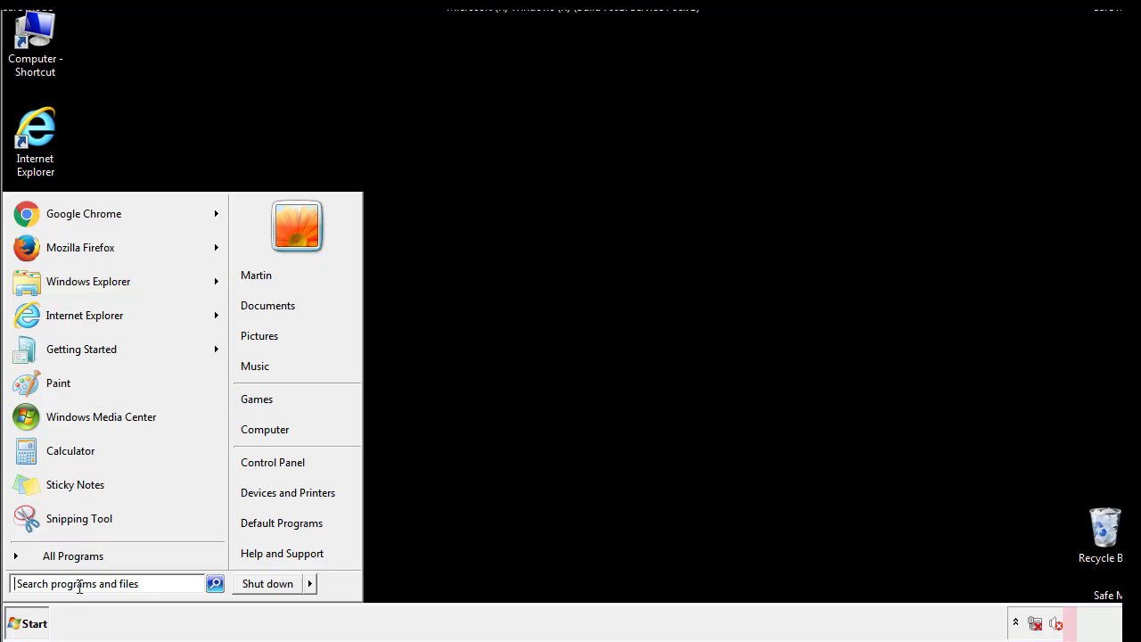
pyautogui.write('reged')
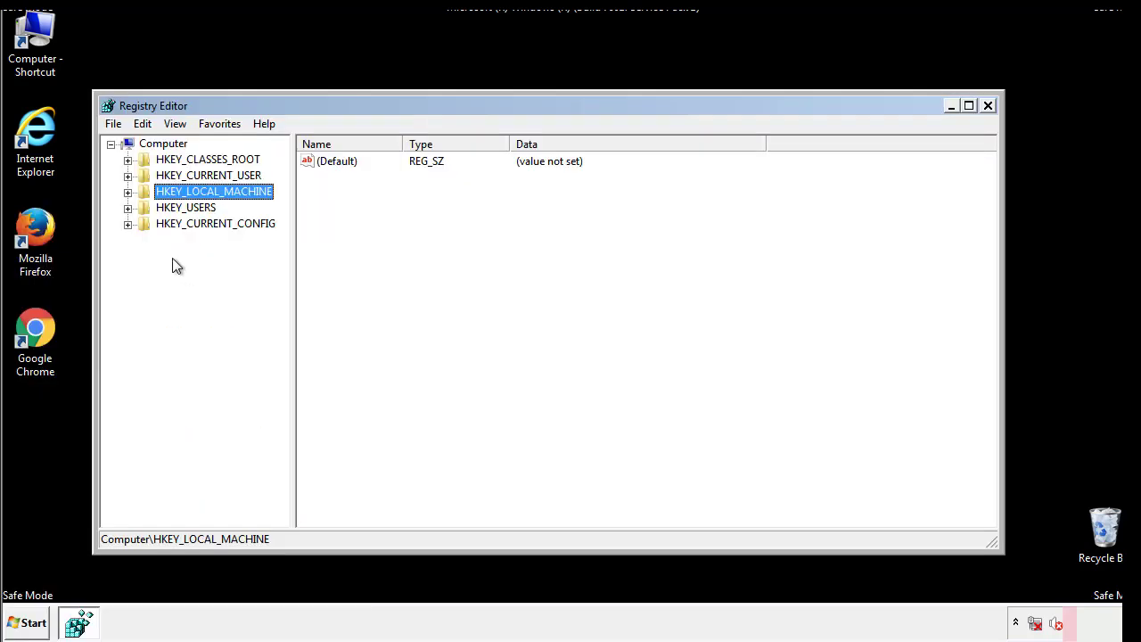
pyautogui.click(128, 191)
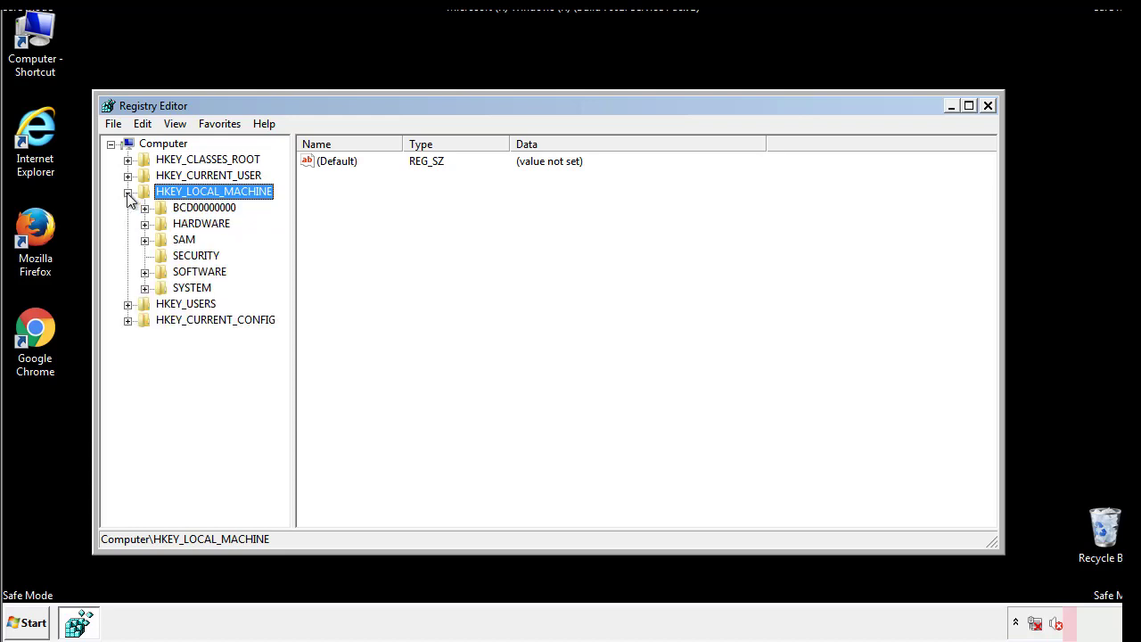
pyautogui.moveTo(146, 274)
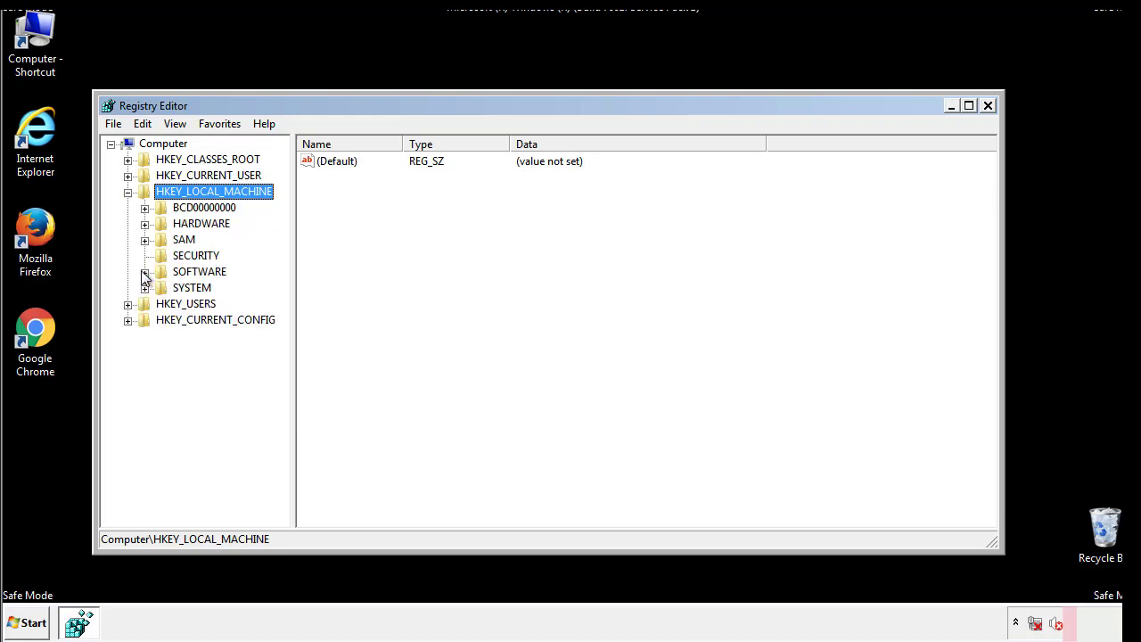
pyautogui.click(147, 271)
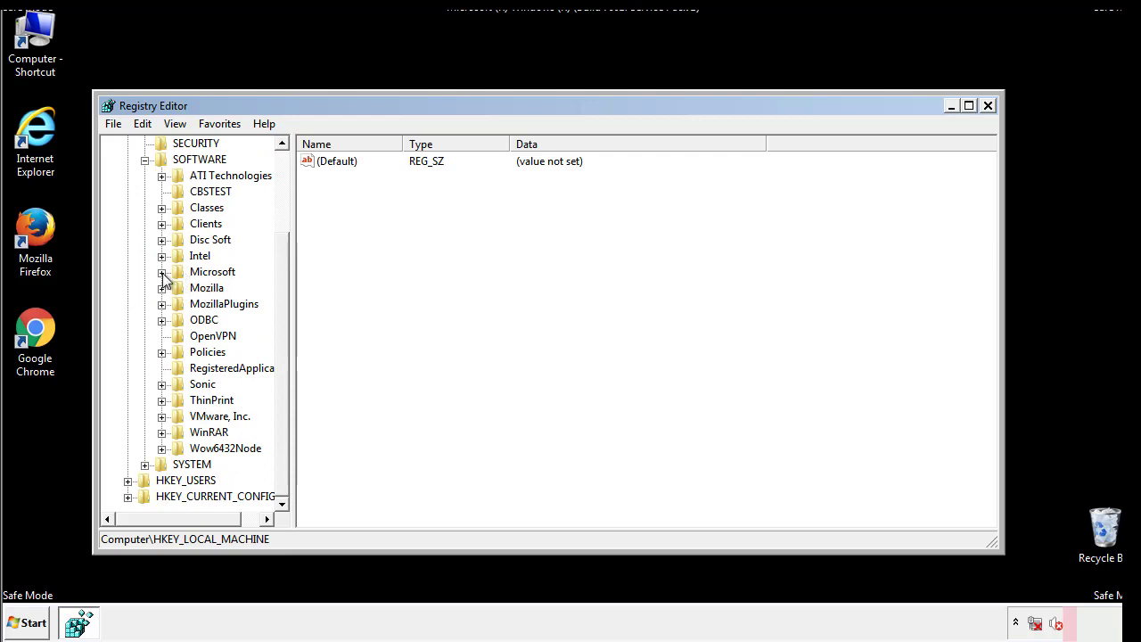
pyautogui.click(162, 271)
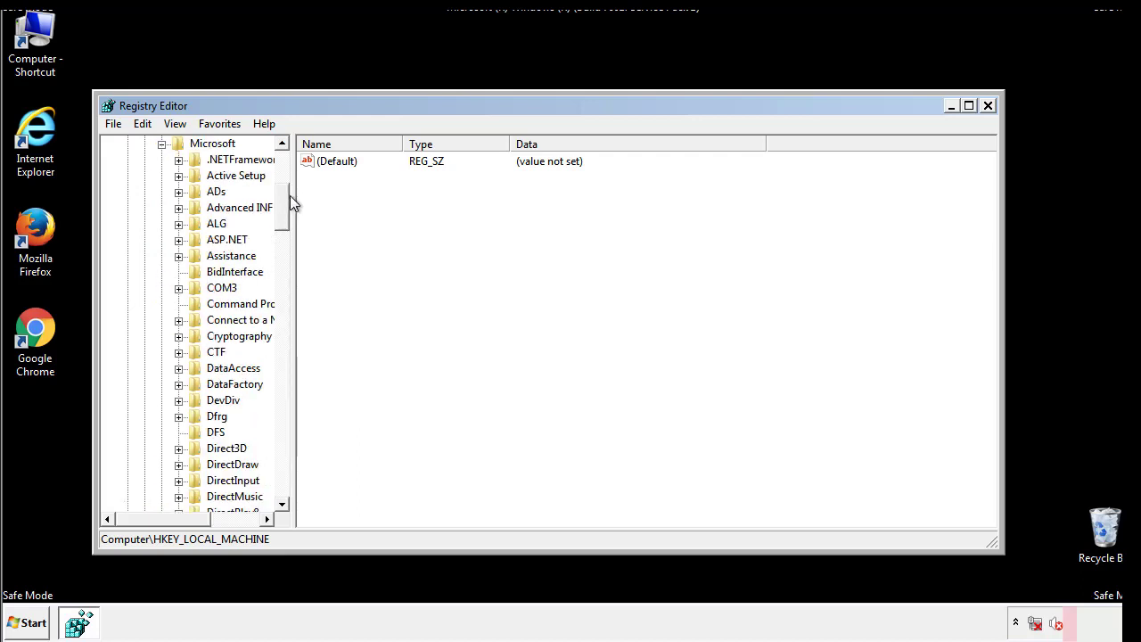
pyautogui.scroll(-3)
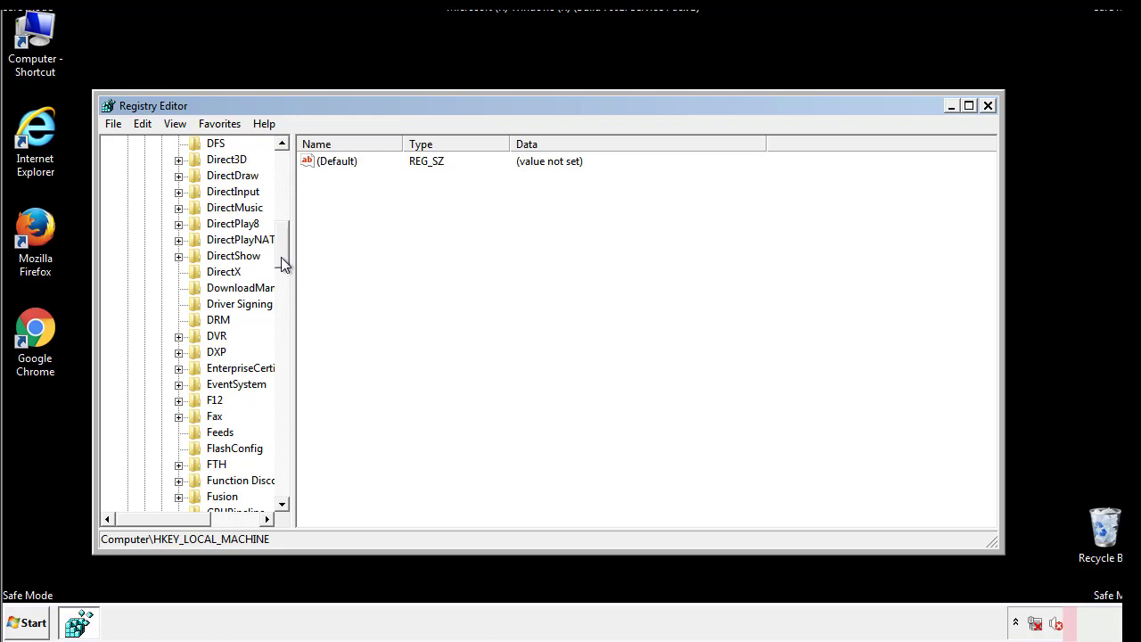
pyautogui.scroll(-3)
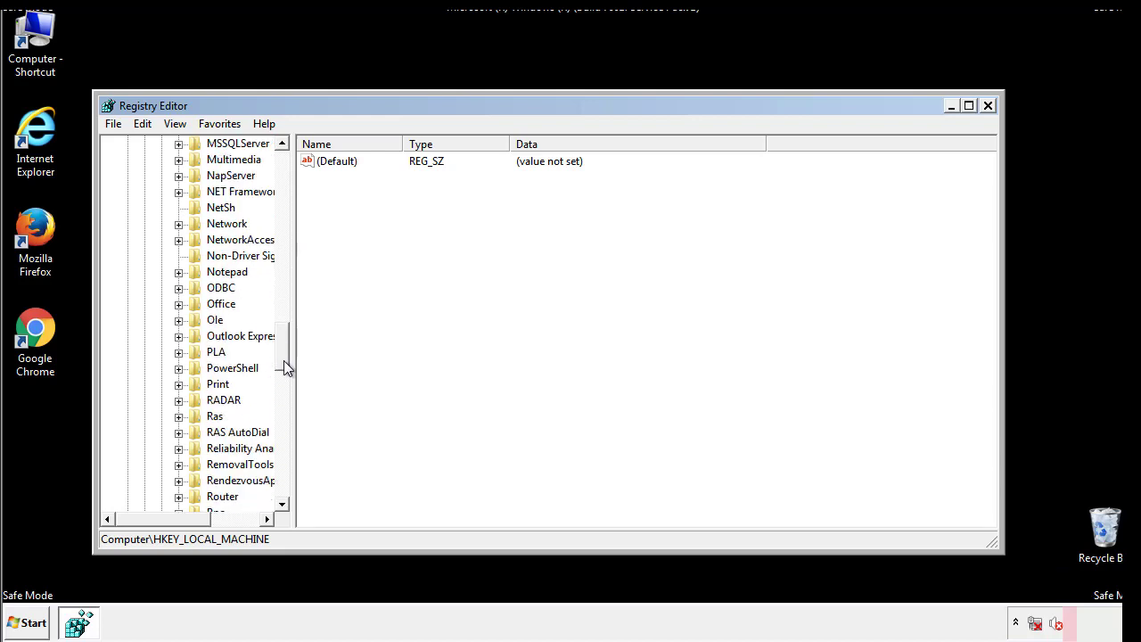
pyautogui.scroll(-3)
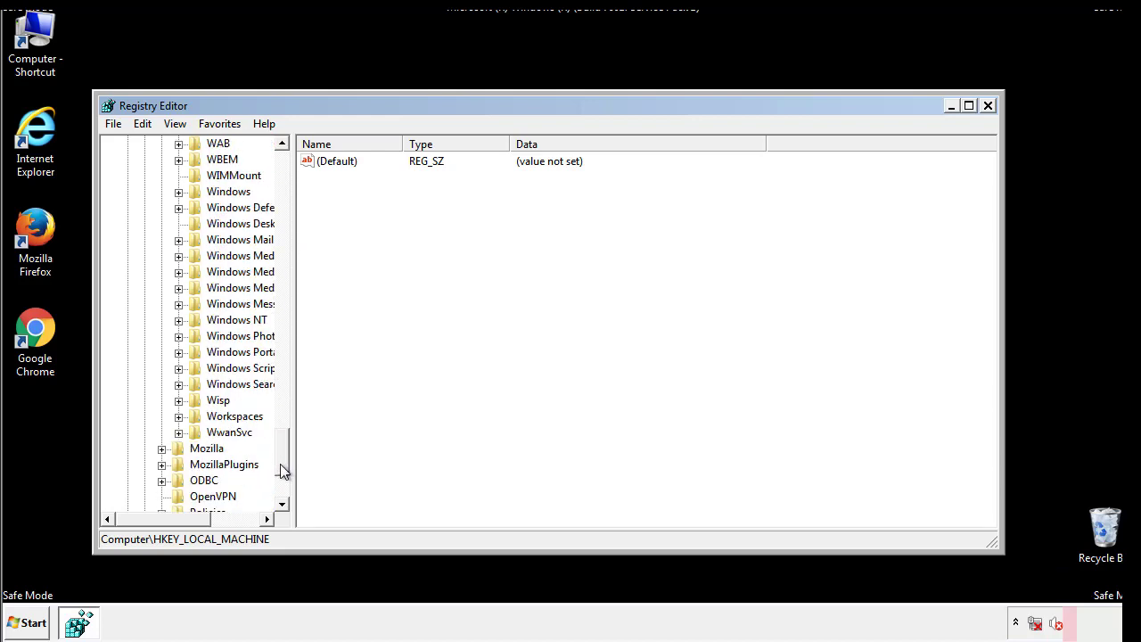
pyautogui.click(179, 271)
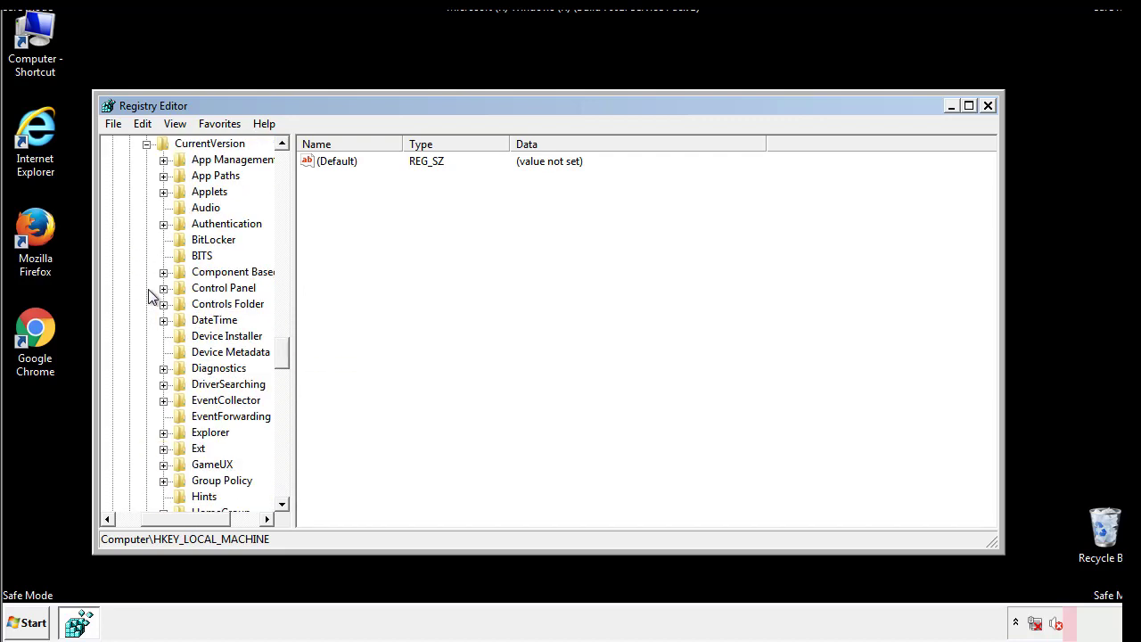
pyautogui.scroll(-3)
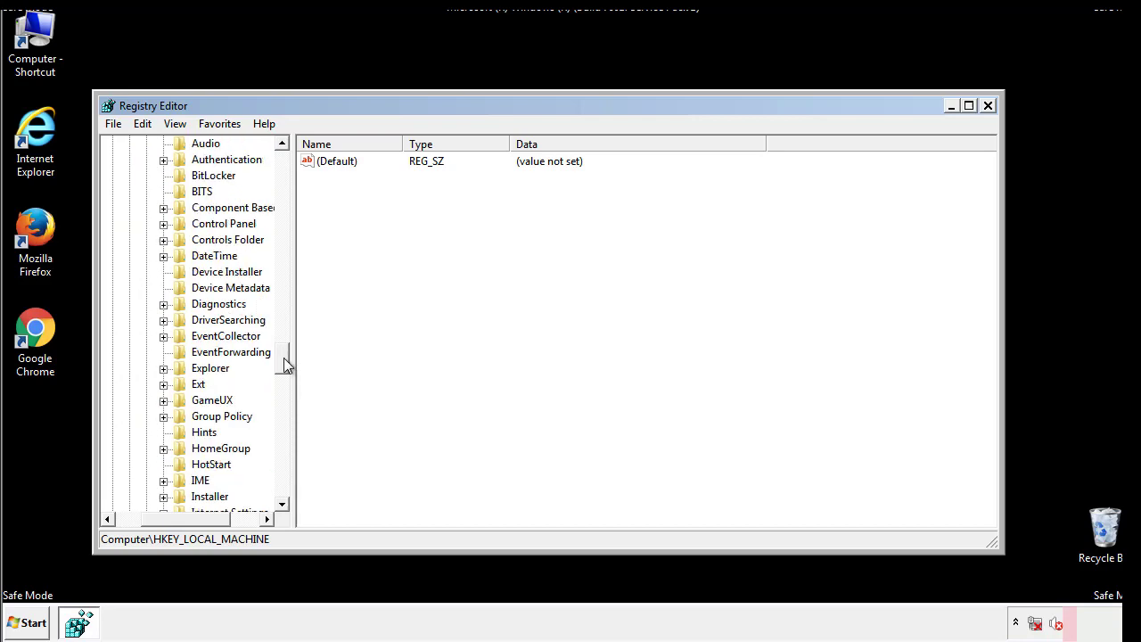
pyautogui.scroll(-3)
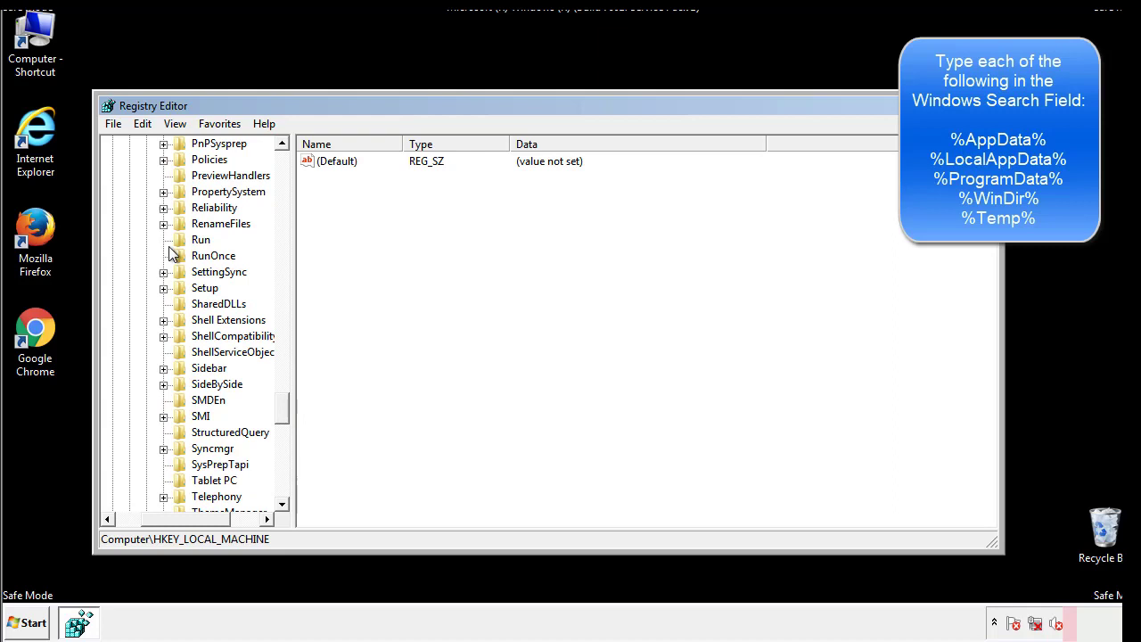
pyautogui.click(200, 239)
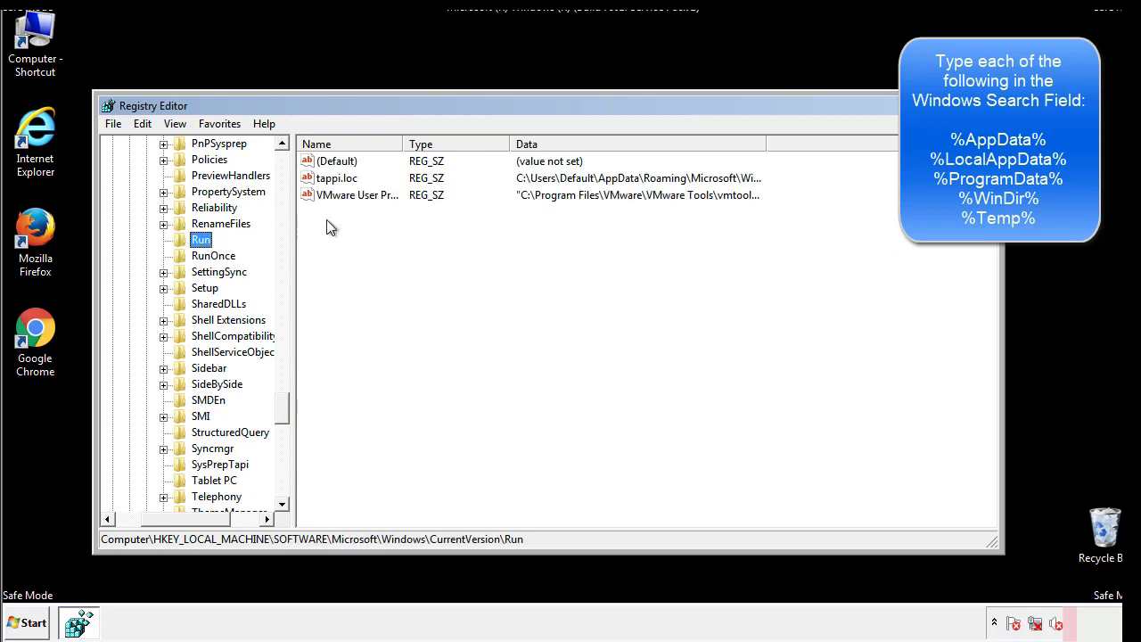
pyautogui.moveTo(735, 196)
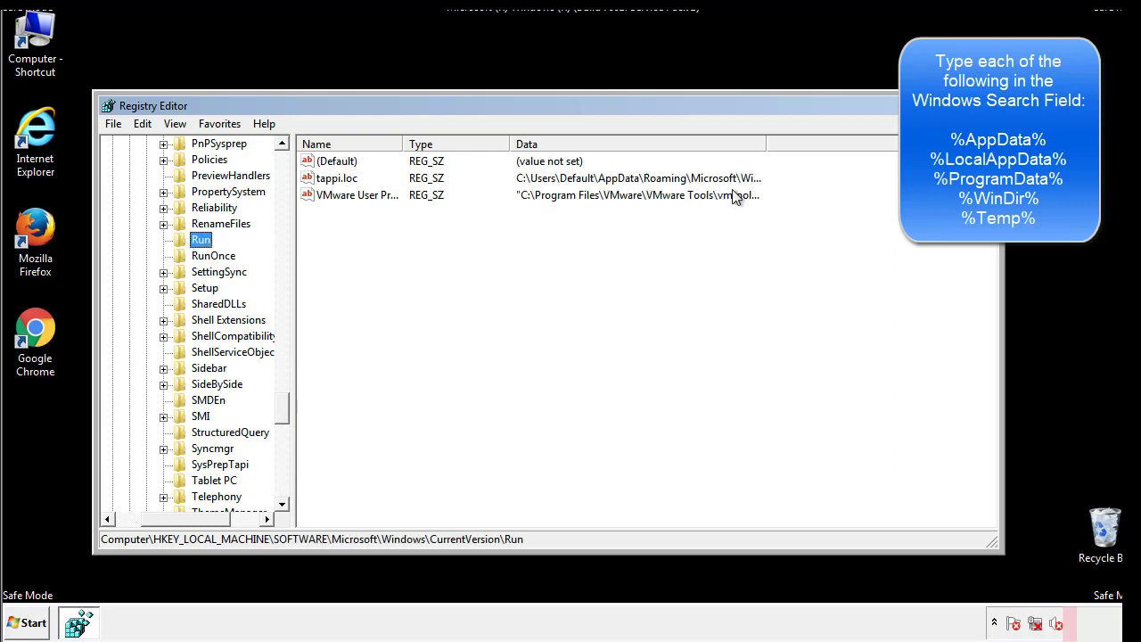
# - Delete the tappi.loc startup value, leaving Default and VMware User Process
pyautogui.click(337, 178)
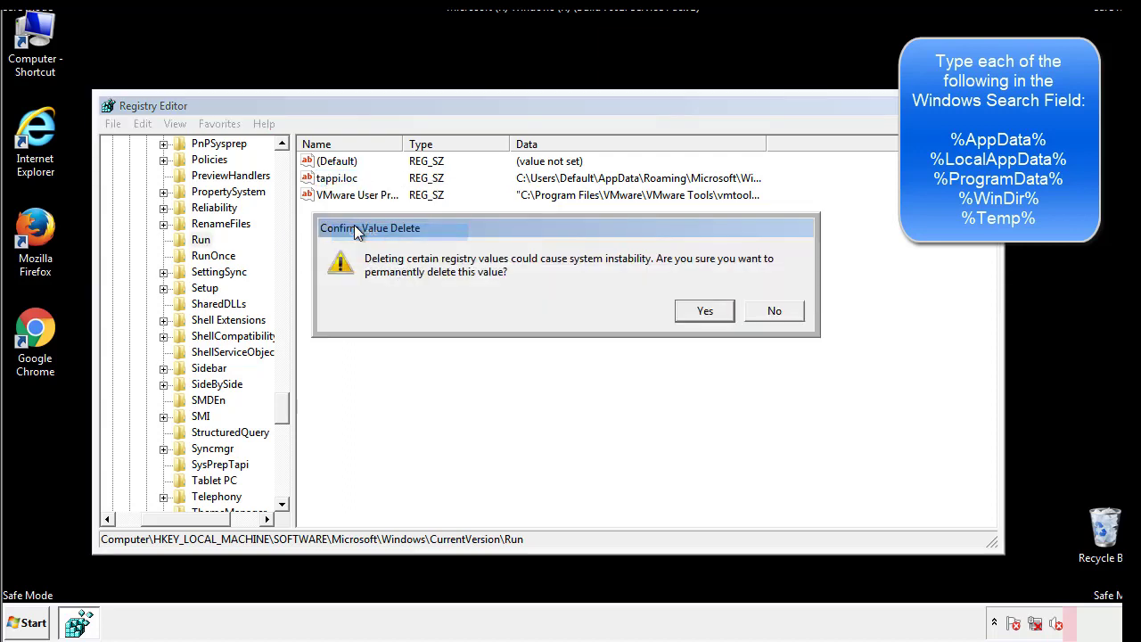
pyautogui.click(705, 311)
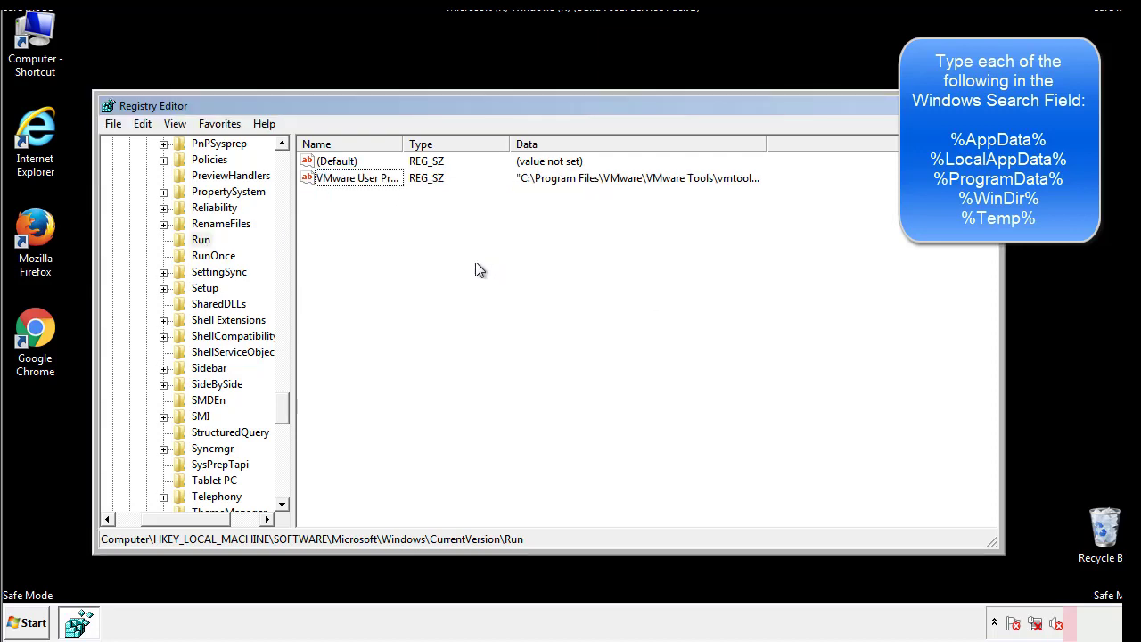
pyautogui.scroll(-3)
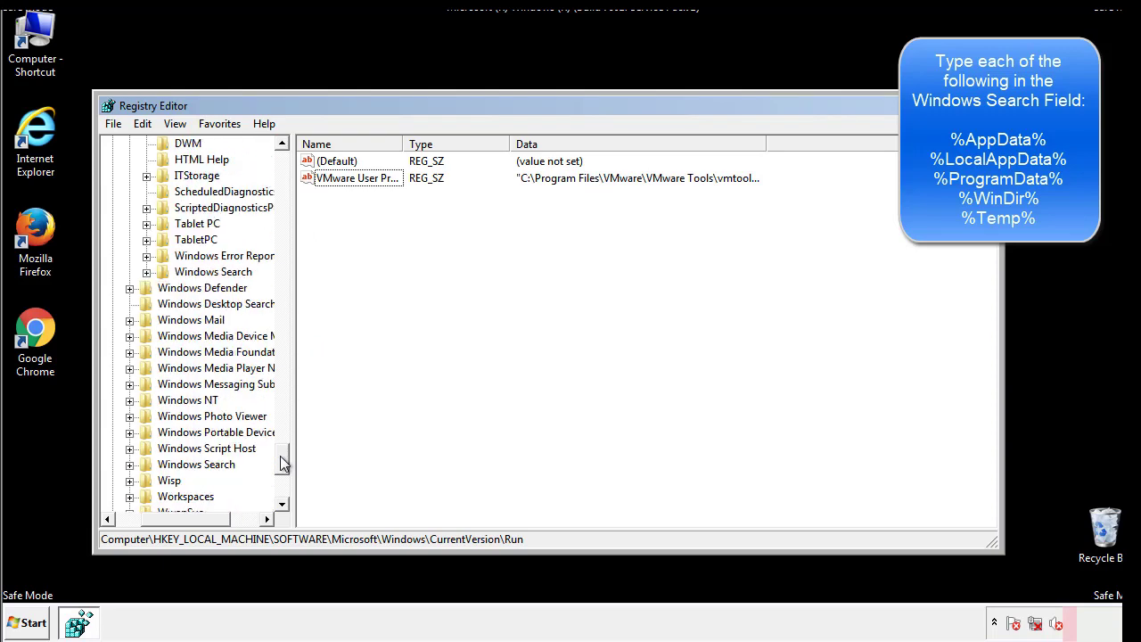
pyautogui.scroll(-3)
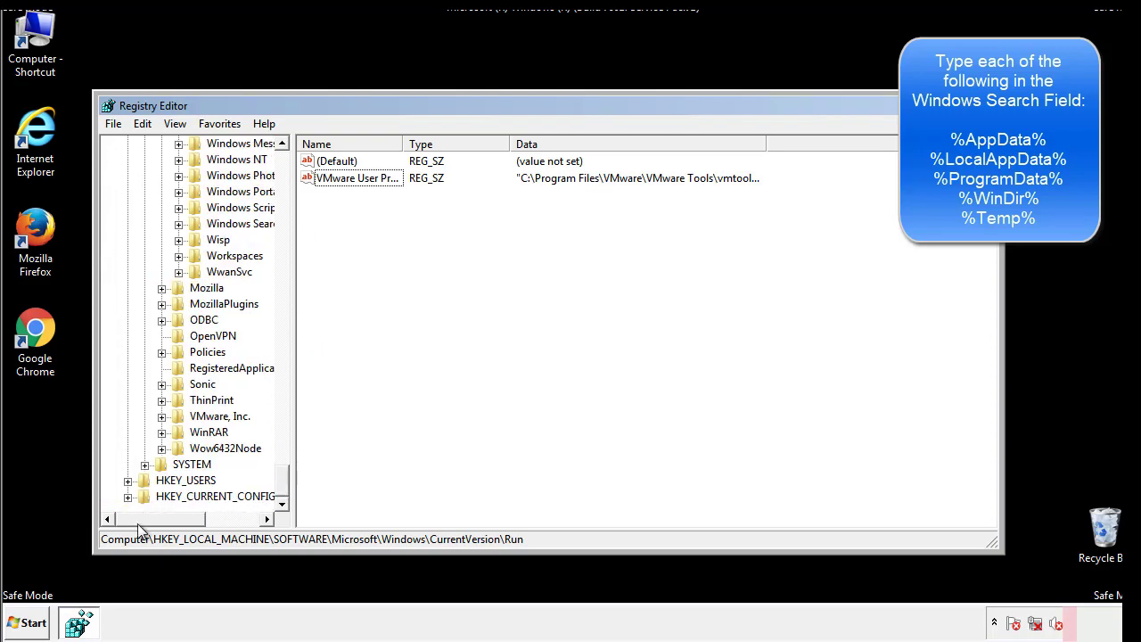
pyautogui.scroll(3)
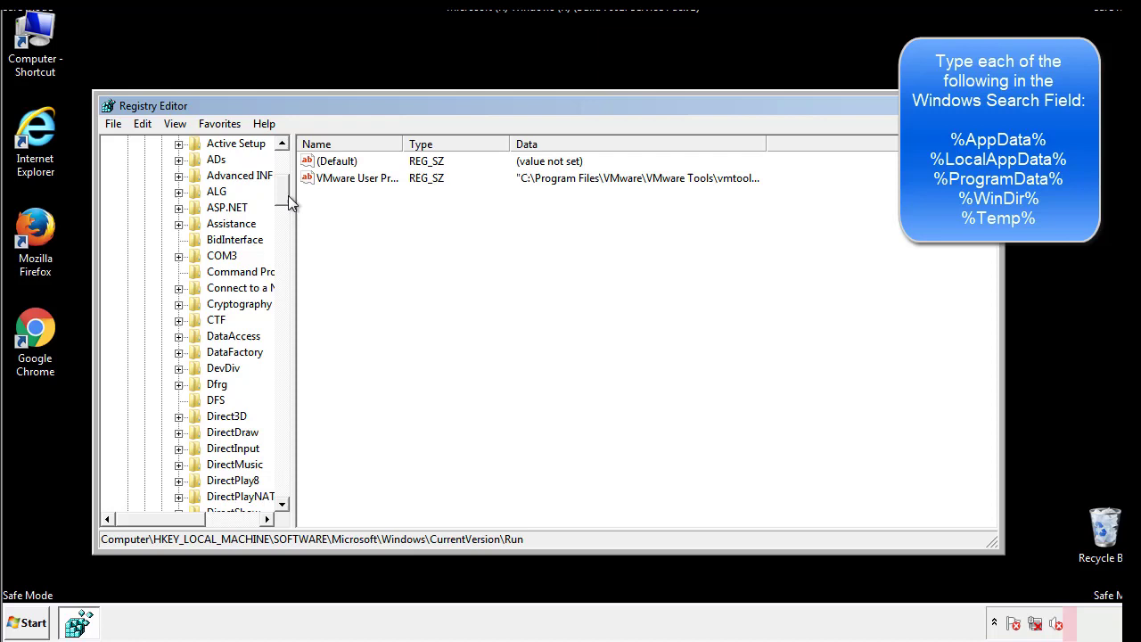
# - Collapse HKEY_LOCAL_MACHINE and navigate to HKEY_CURRENT_USER\Software\Microsoft\Windows\CurrentVersion\Run
pyautogui.click(128, 191)
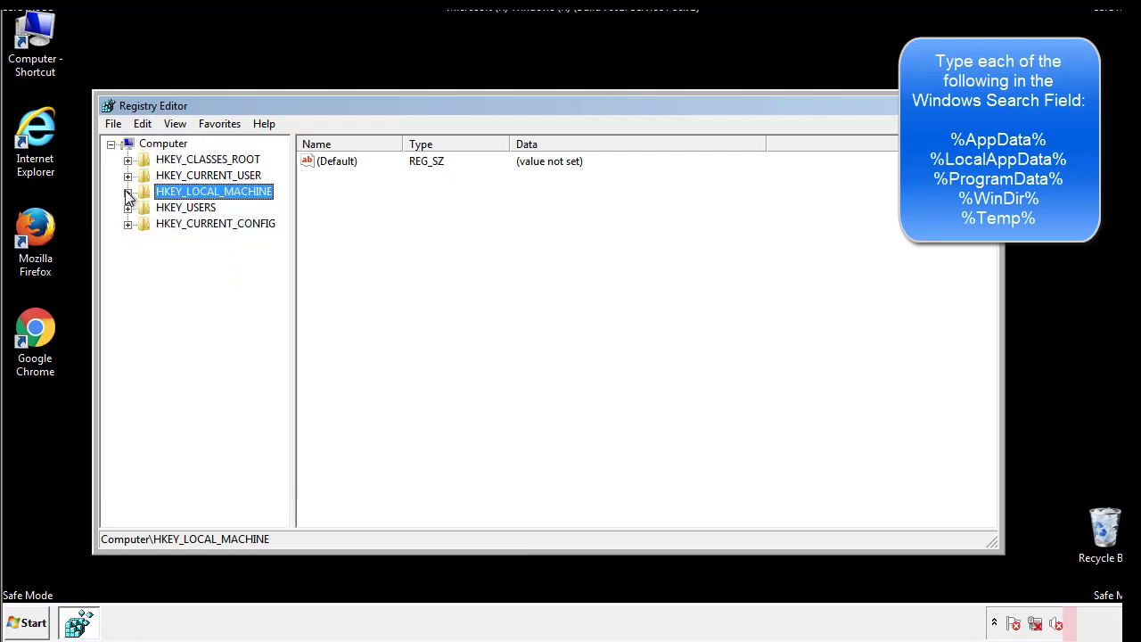
pyautogui.click(128, 174)
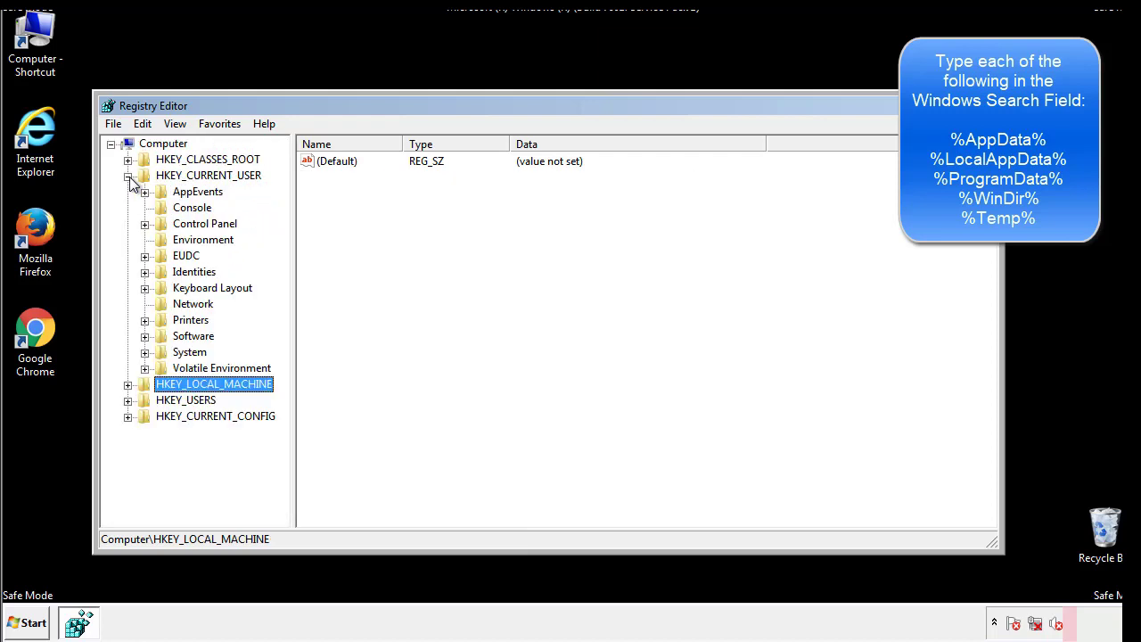
pyautogui.moveTo(147, 286)
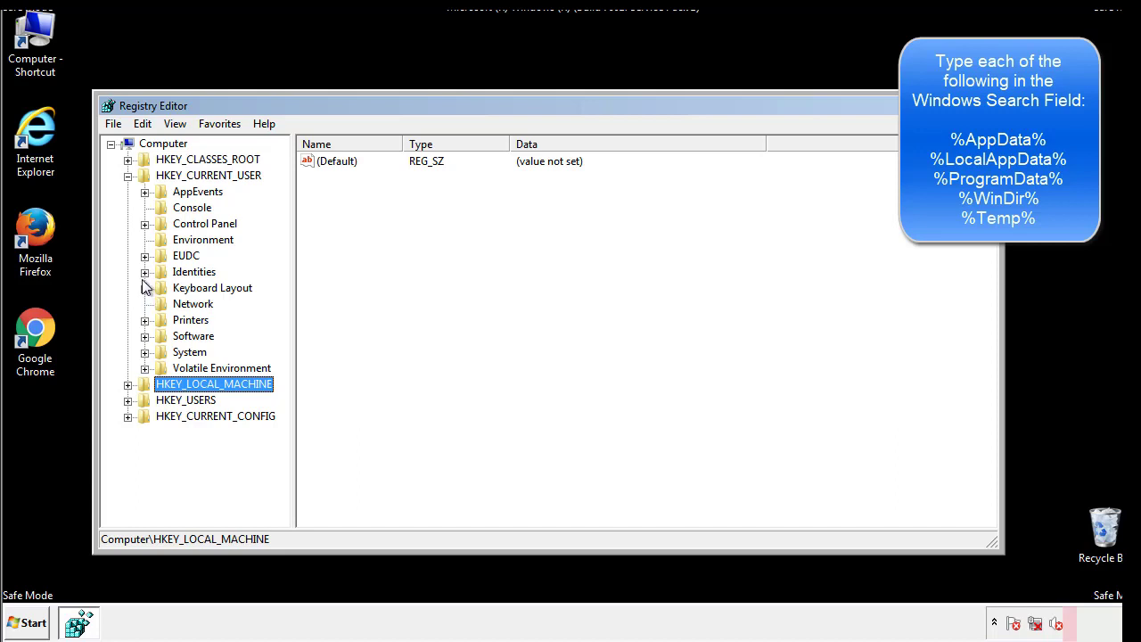
pyautogui.moveTo(146, 295)
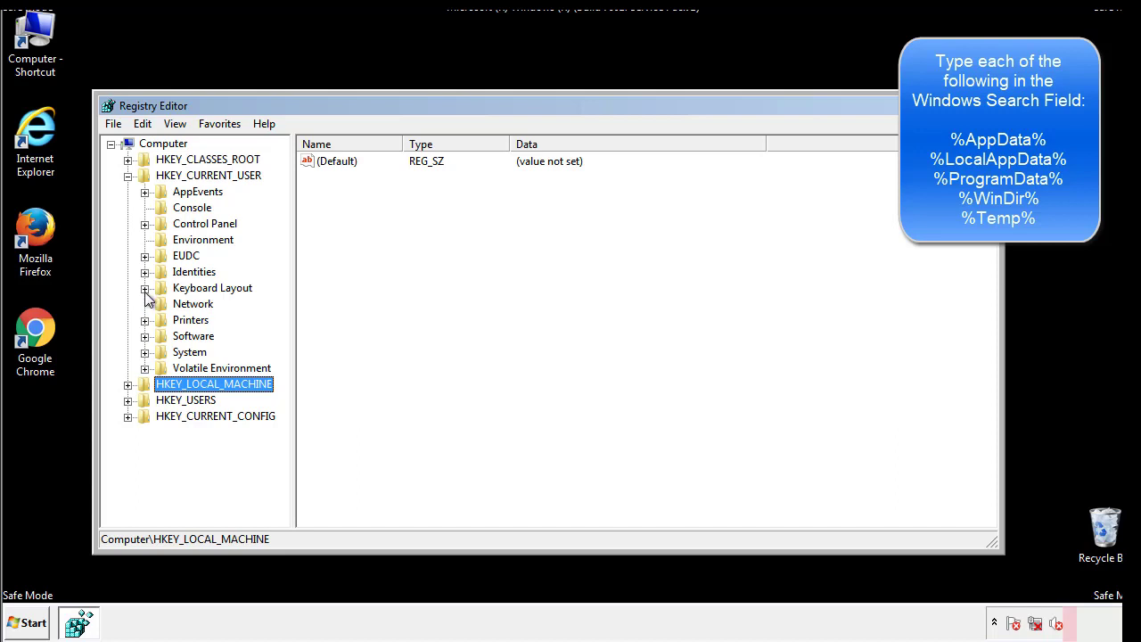
pyautogui.click(145, 335)
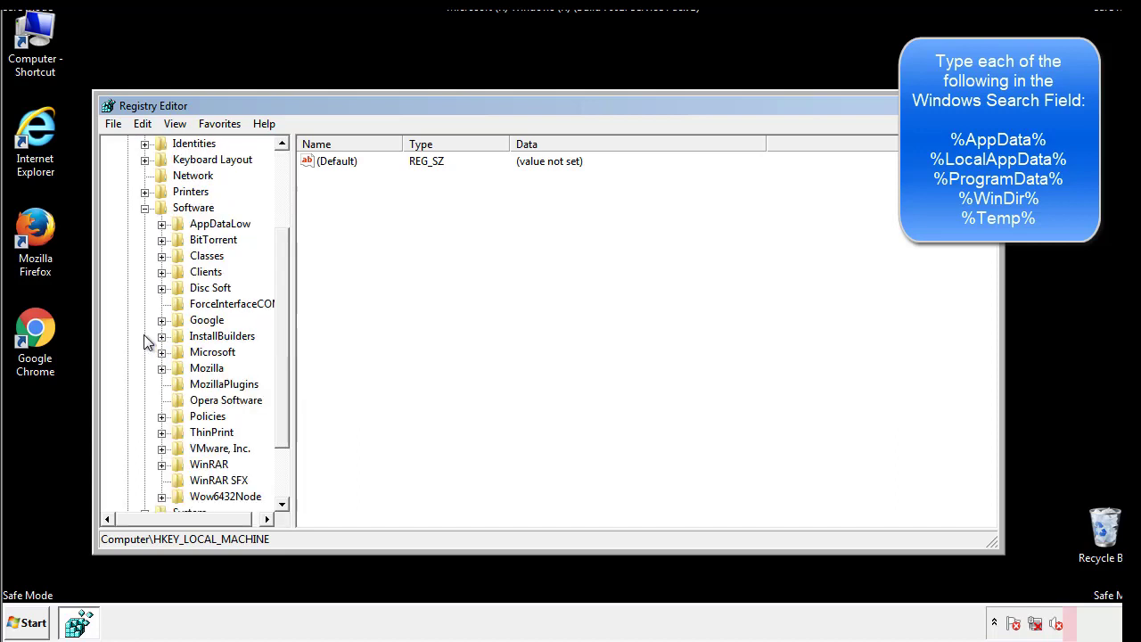
pyautogui.scroll(-3)
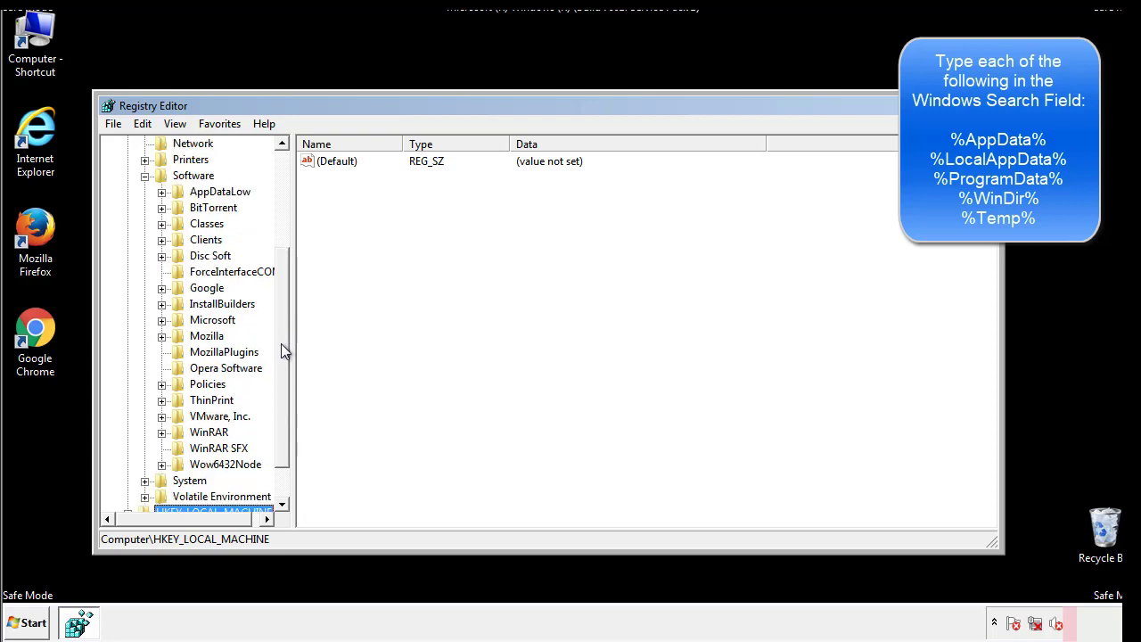
pyautogui.moveTo(182, 360)
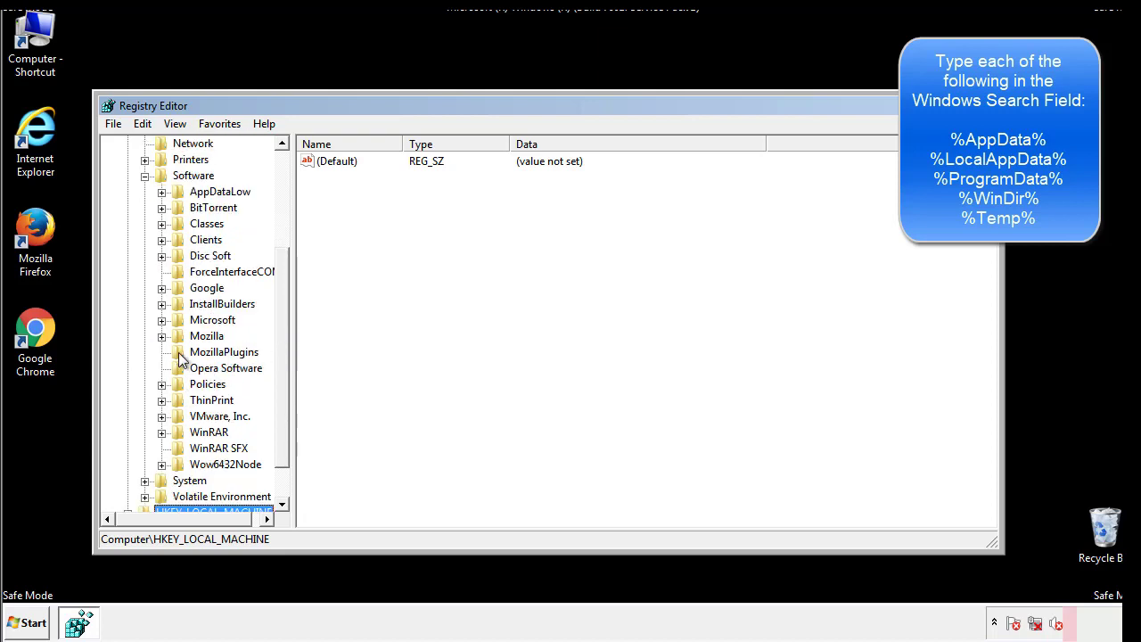
pyautogui.moveTo(176, 243)
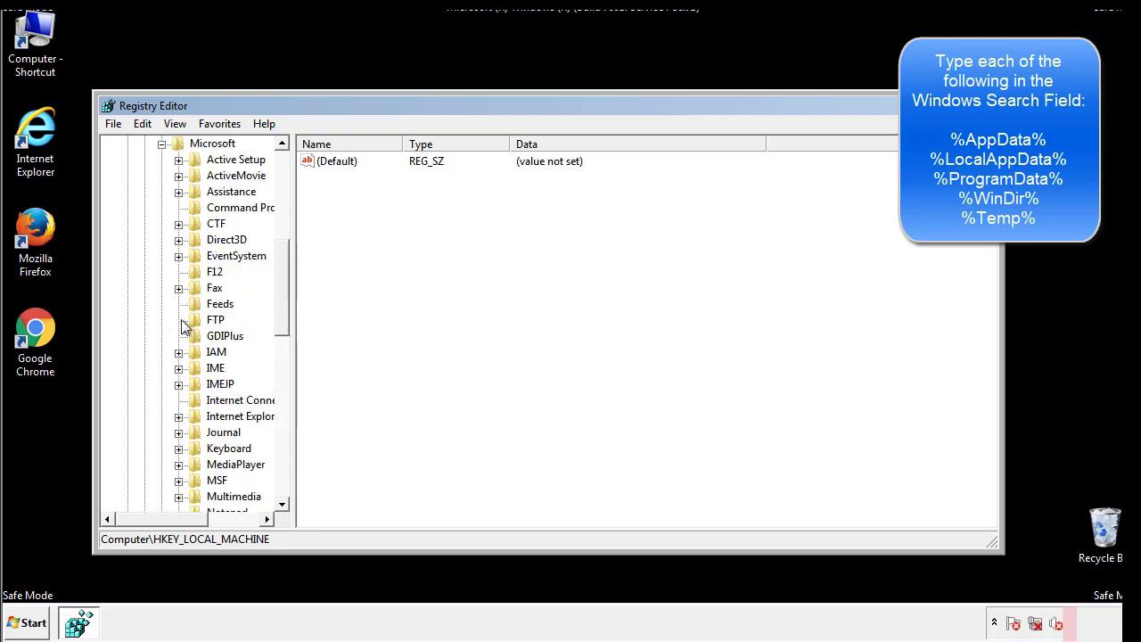
pyautogui.scroll(-3)
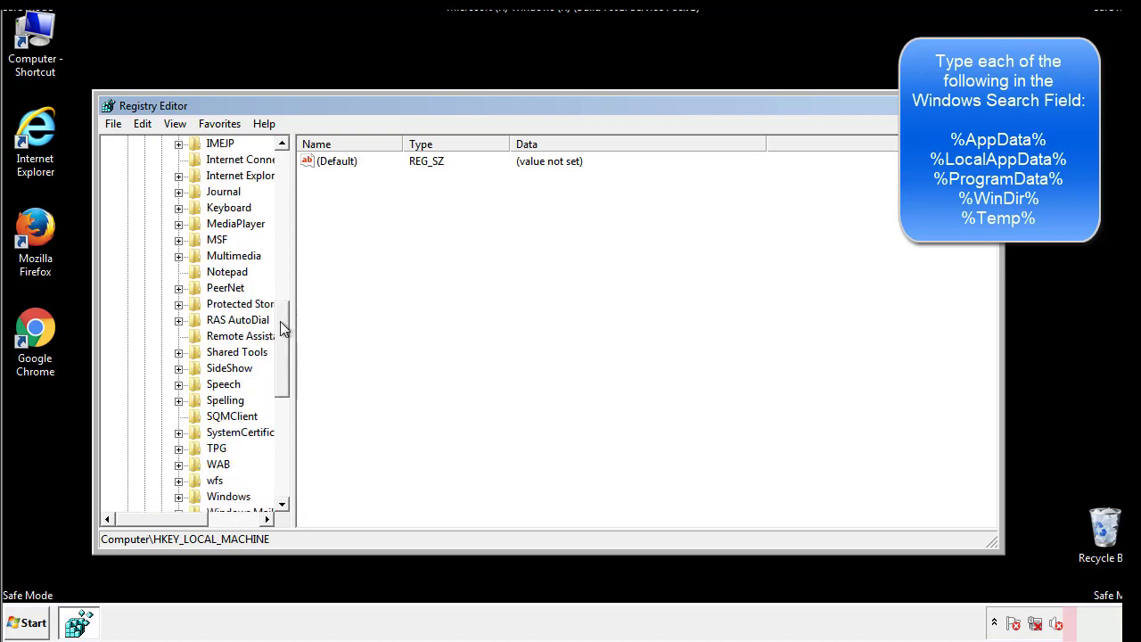
pyautogui.scroll(-3)
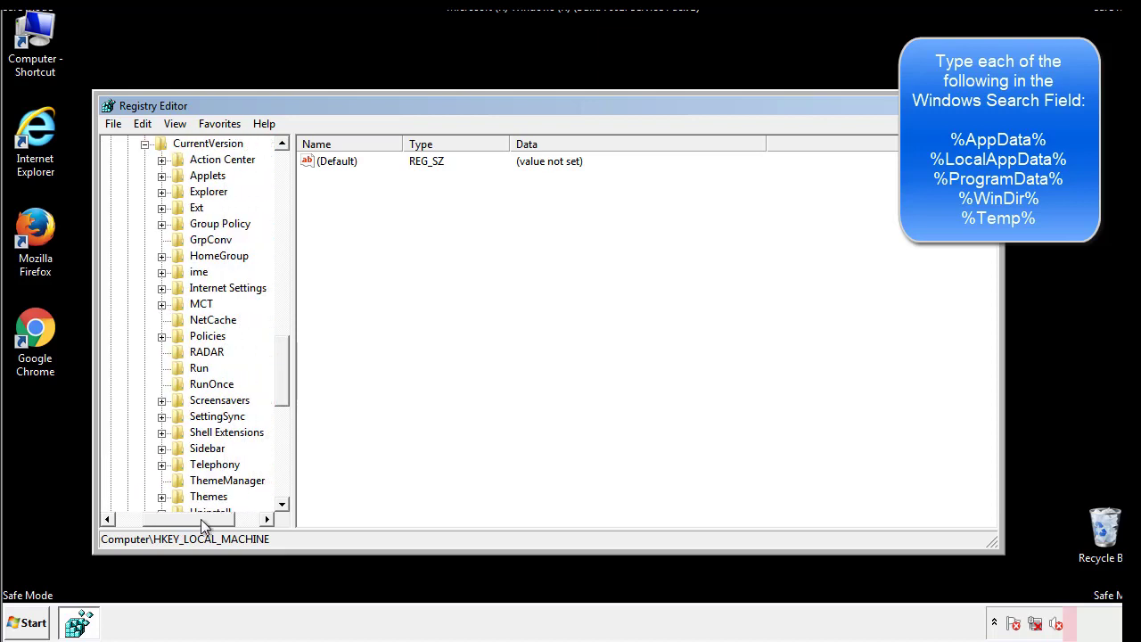
pyautogui.click(200, 368)
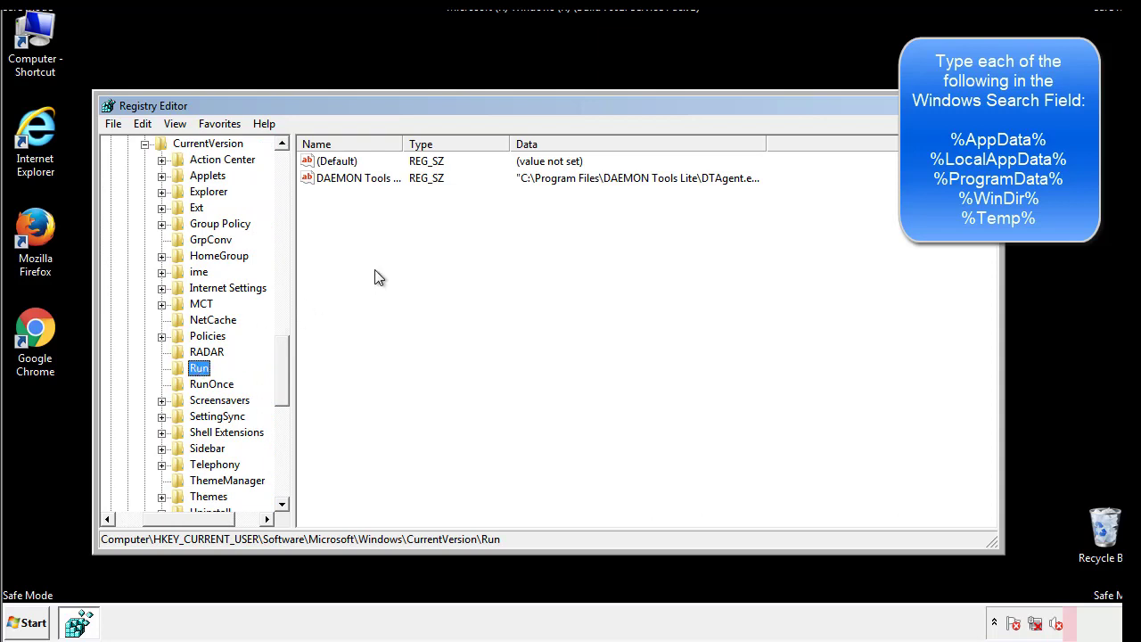
pyautogui.moveTo(371, 195)
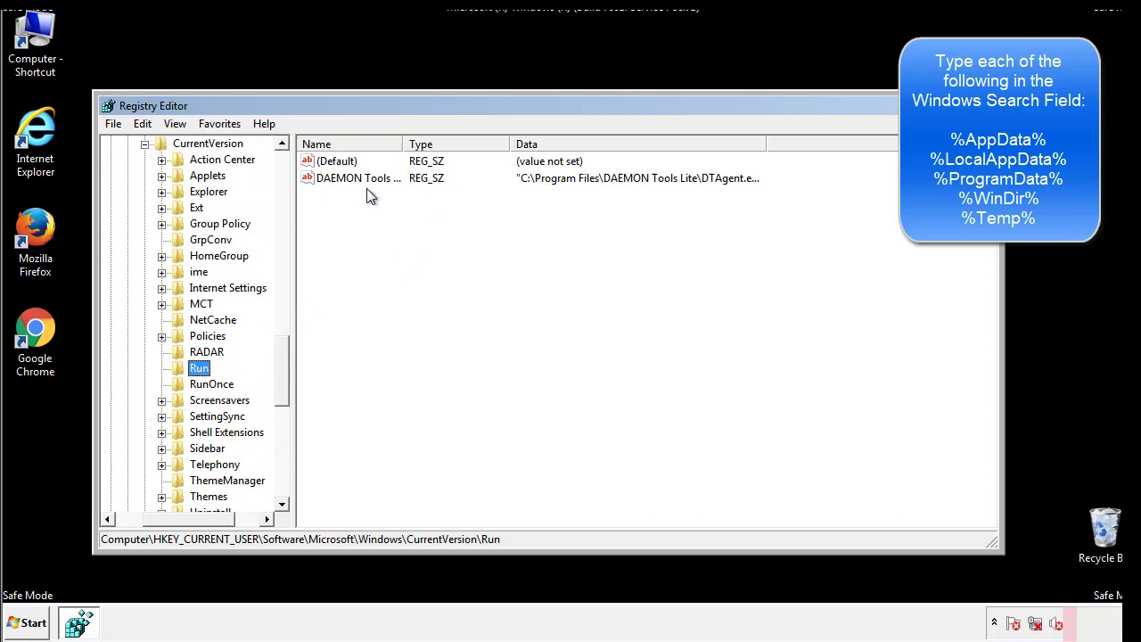
pyautogui.moveTo(489, 211)
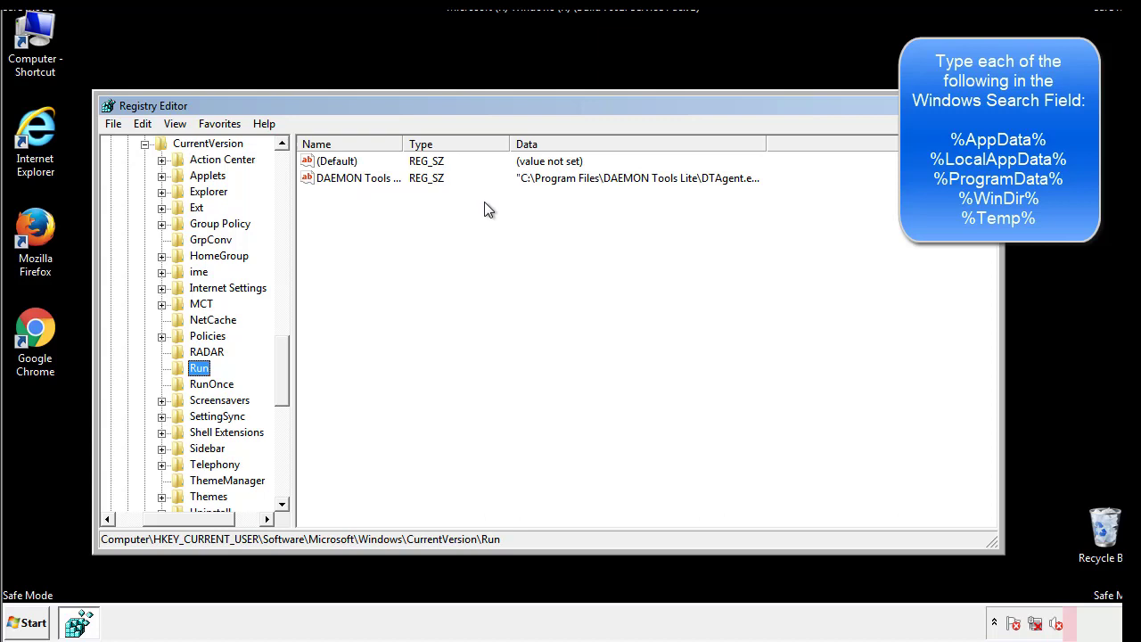
# - Inspect the Run key's DAEMON Tools Lite entry, then select the current user's Microsoft\Windows key
pyautogui.click(338, 160)
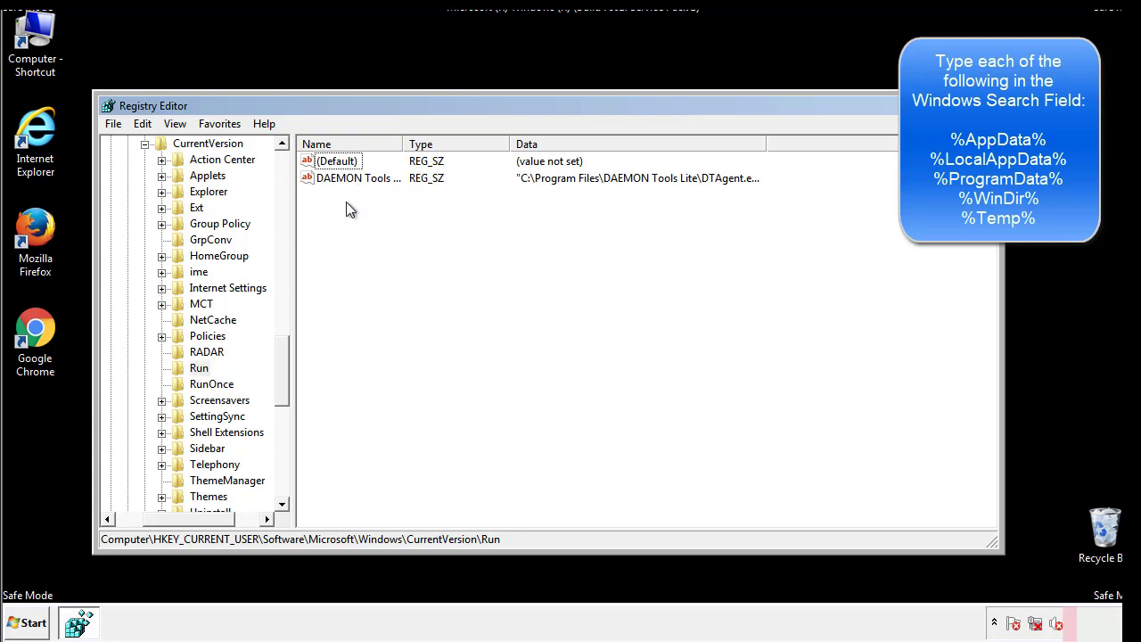
pyautogui.moveTo(414, 211)
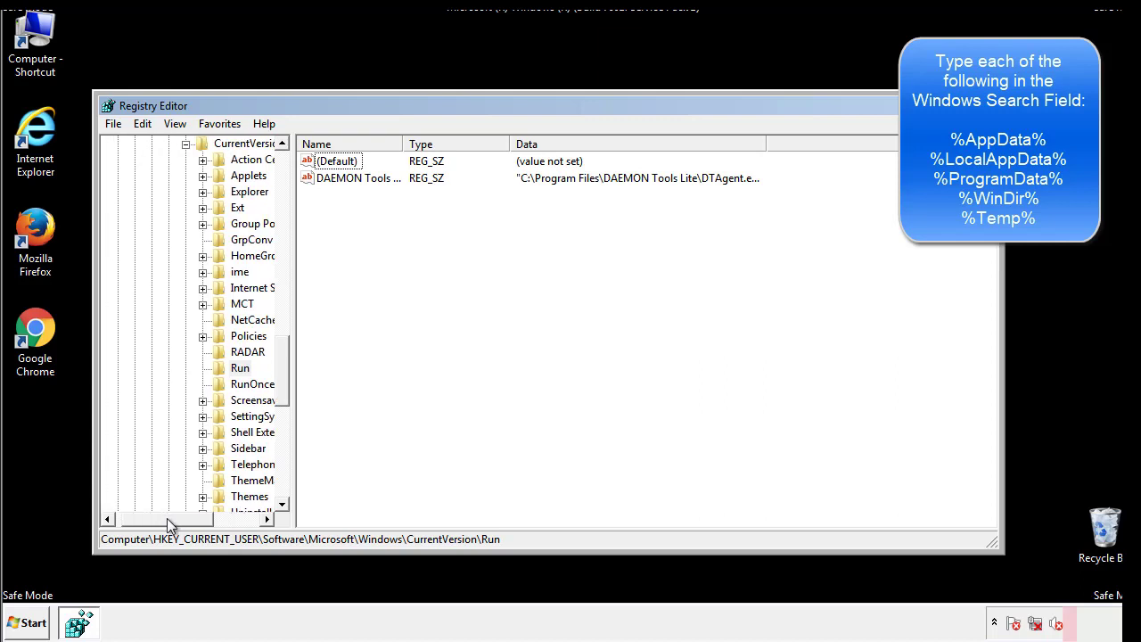
pyautogui.scroll(3)
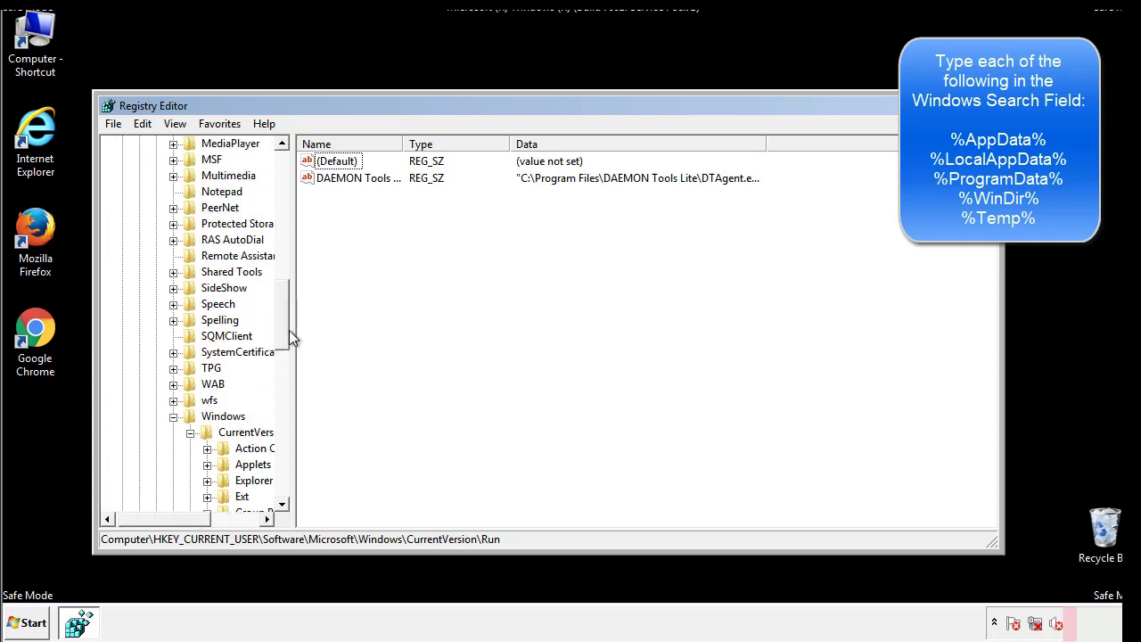
pyautogui.click(223, 415)
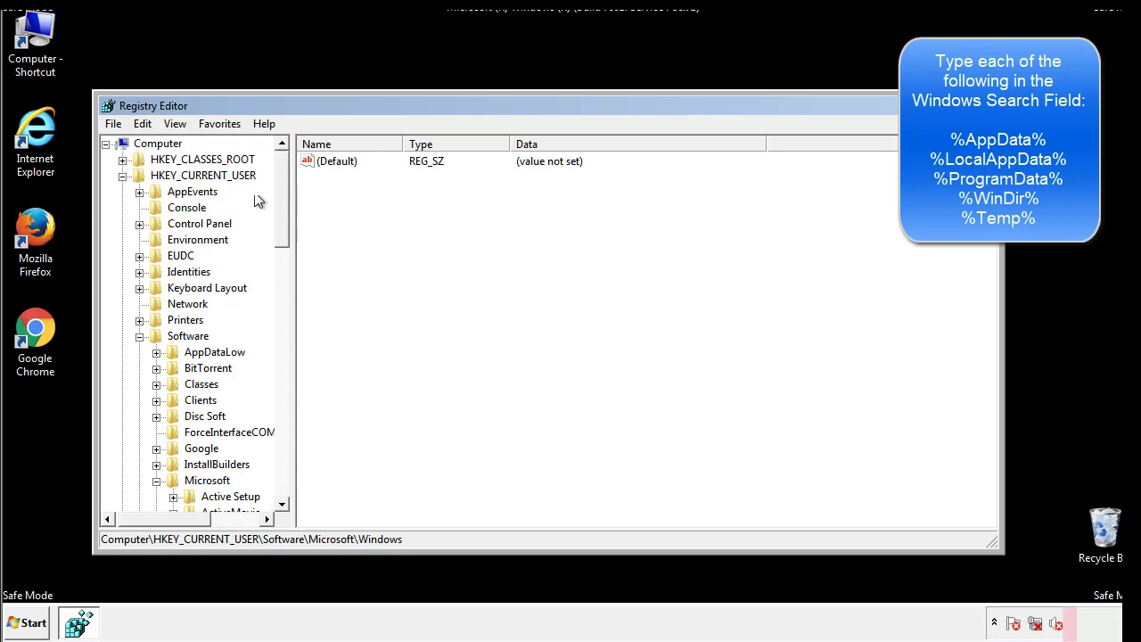
# - Search the registry for %temp% to locate the VolumeCaches Temporary Files key
pyautogui.click(143, 123)
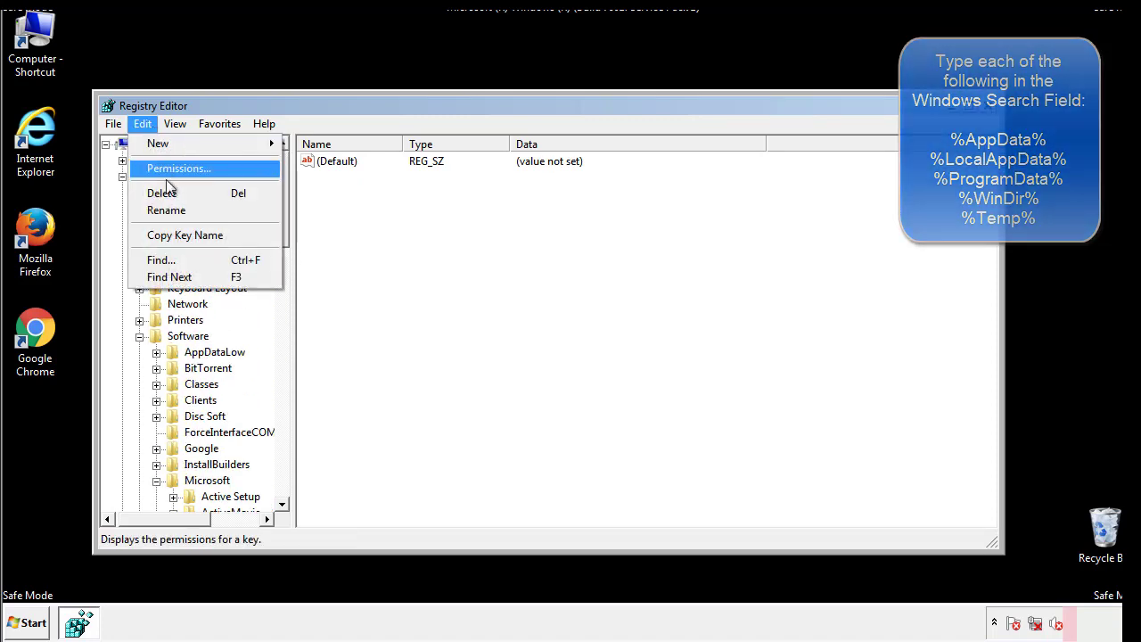
pyautogui.click(161, 260)
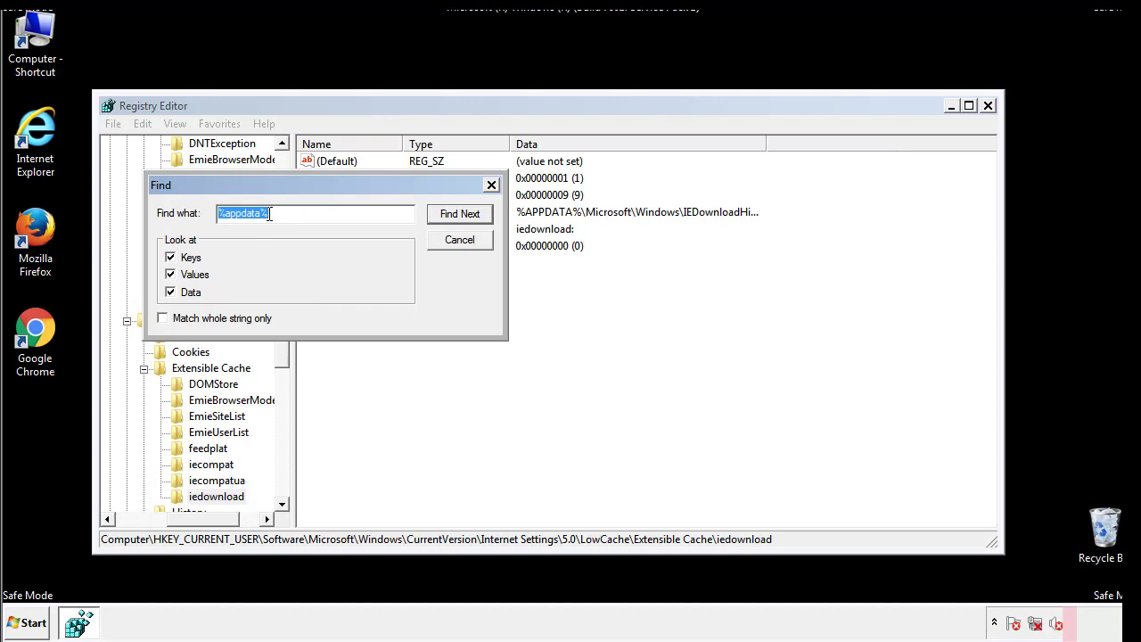
pyautogui.write('%t')
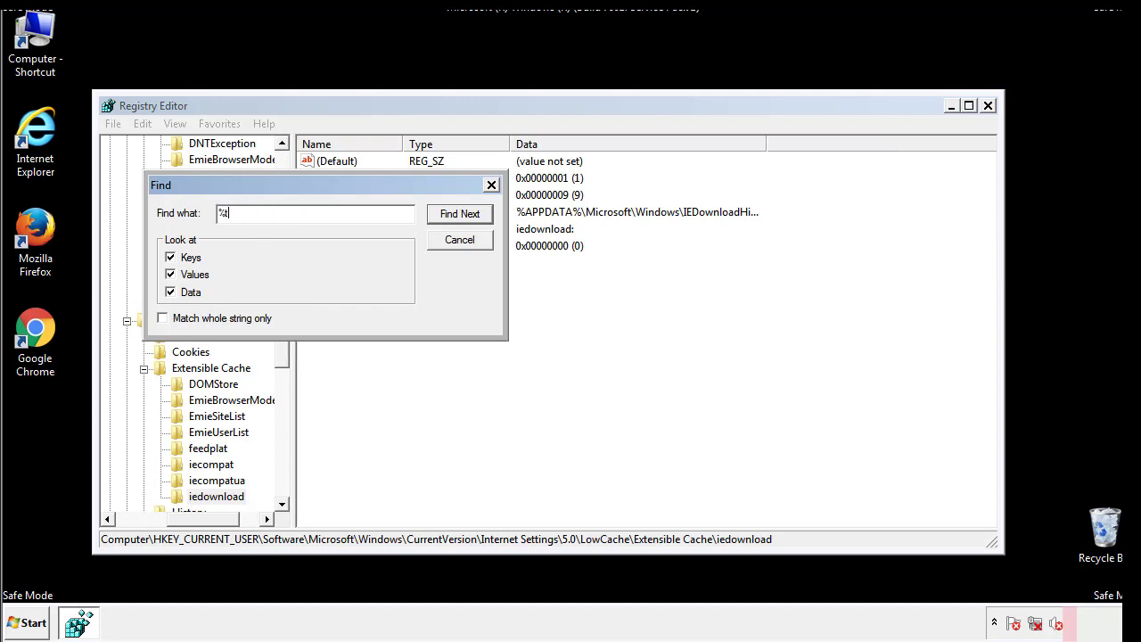
pyautogui.write('emp%')
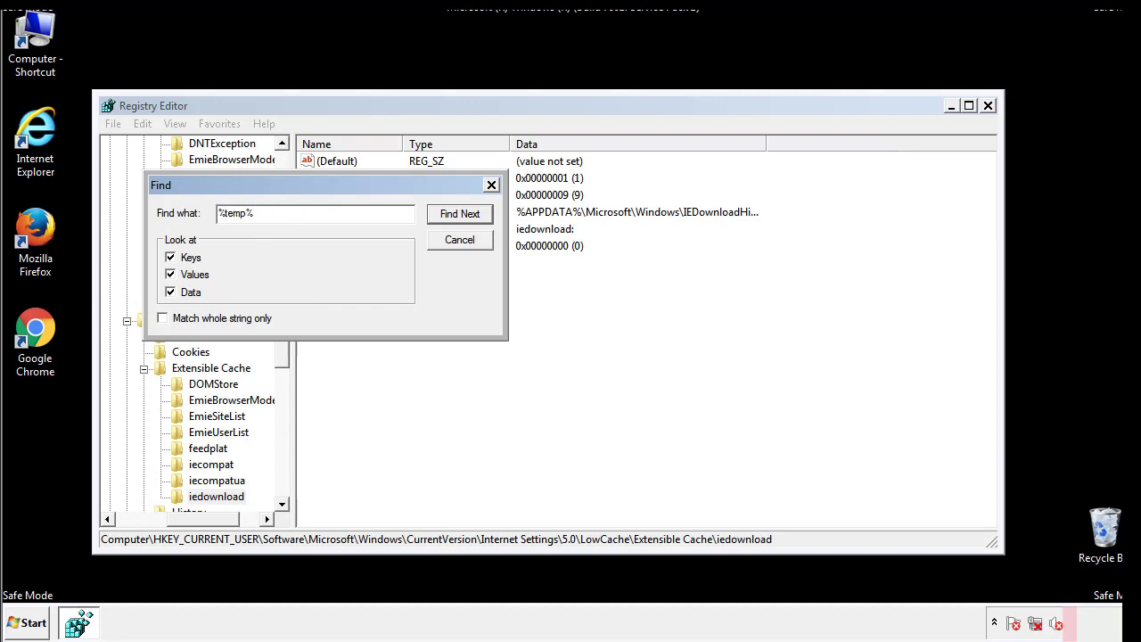
pyautogui.click(460, 214)
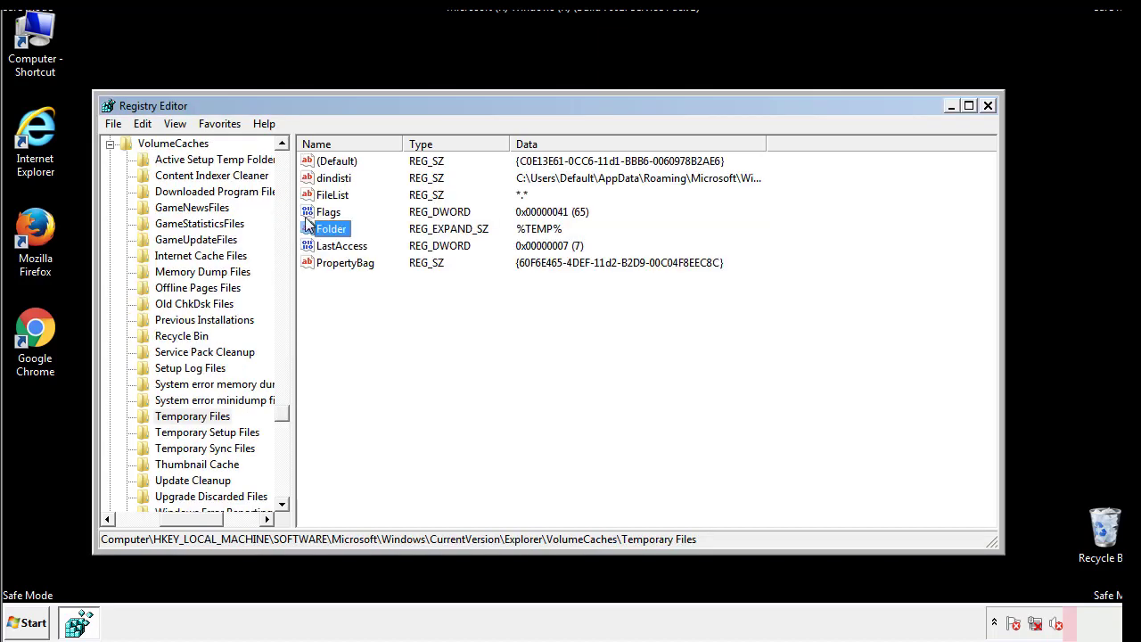
# - Select and permanently delete all values in the Temporary Files key, then close Registry Editor
pyautogui.click(371, 294)
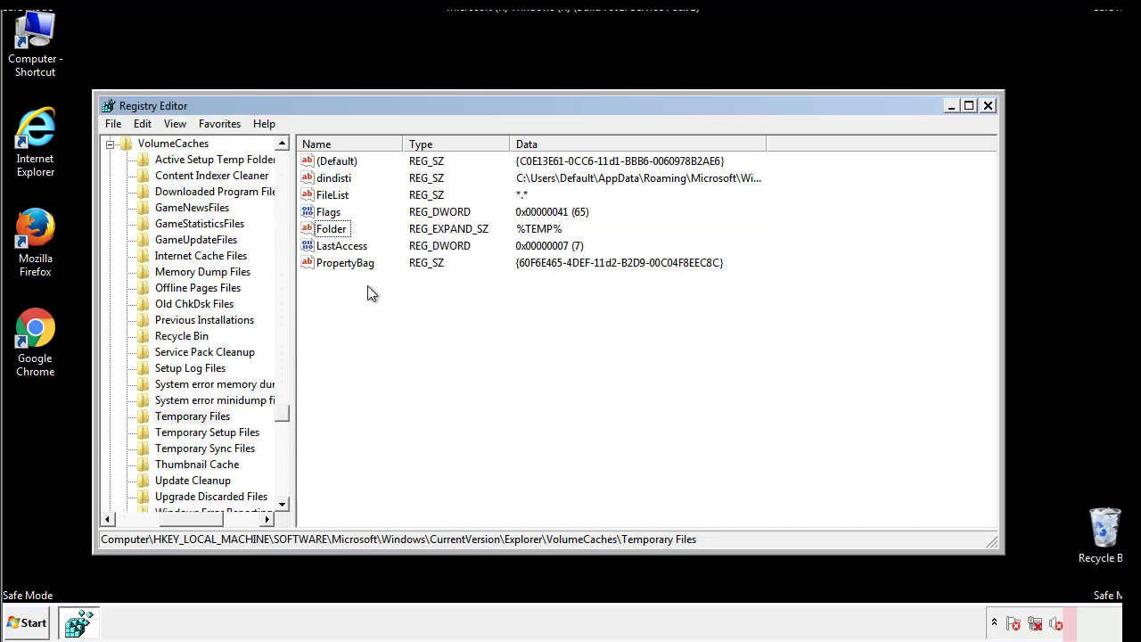
pyautogui.press('ctrl+a')
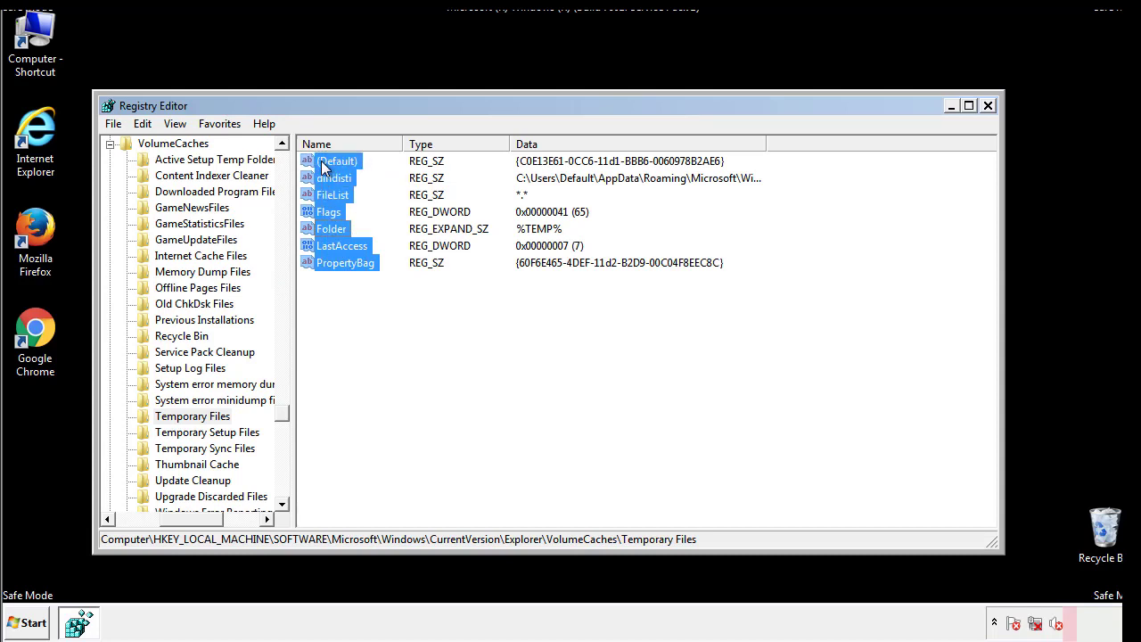
pyautogui.rightClick(337, 160)
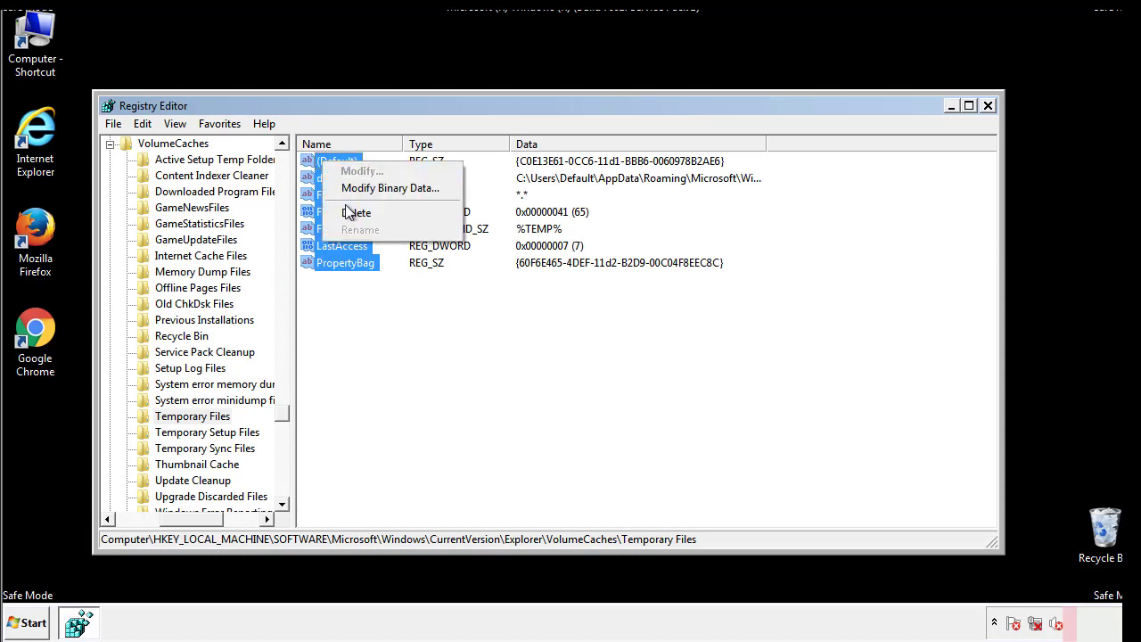
pyautogui.click(356, 213)
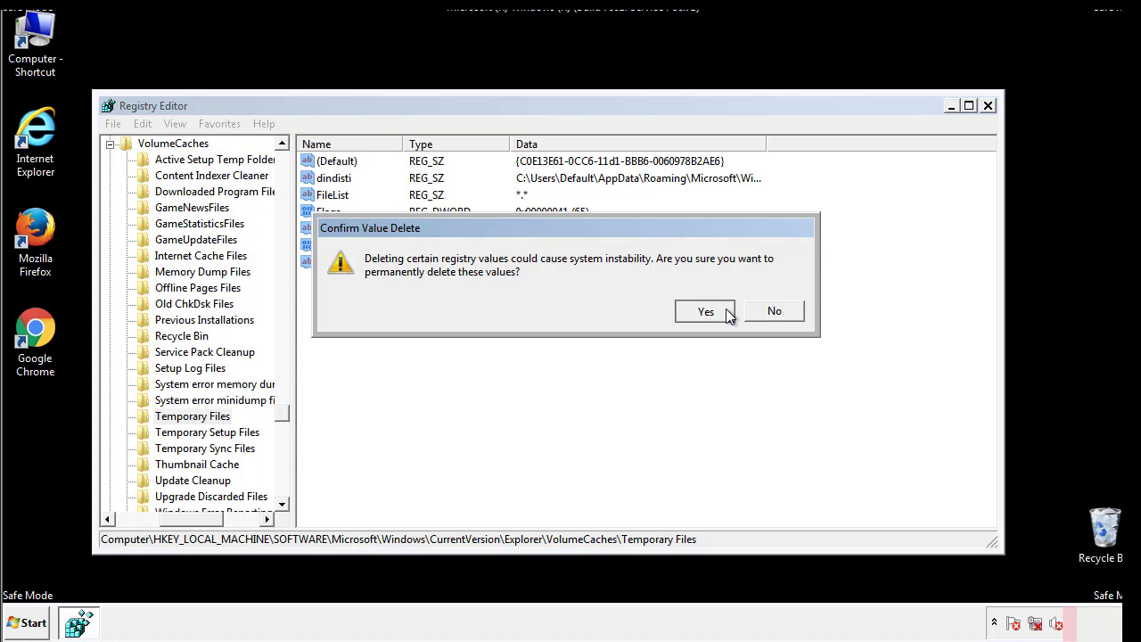
pyautogui.click(706, 310)
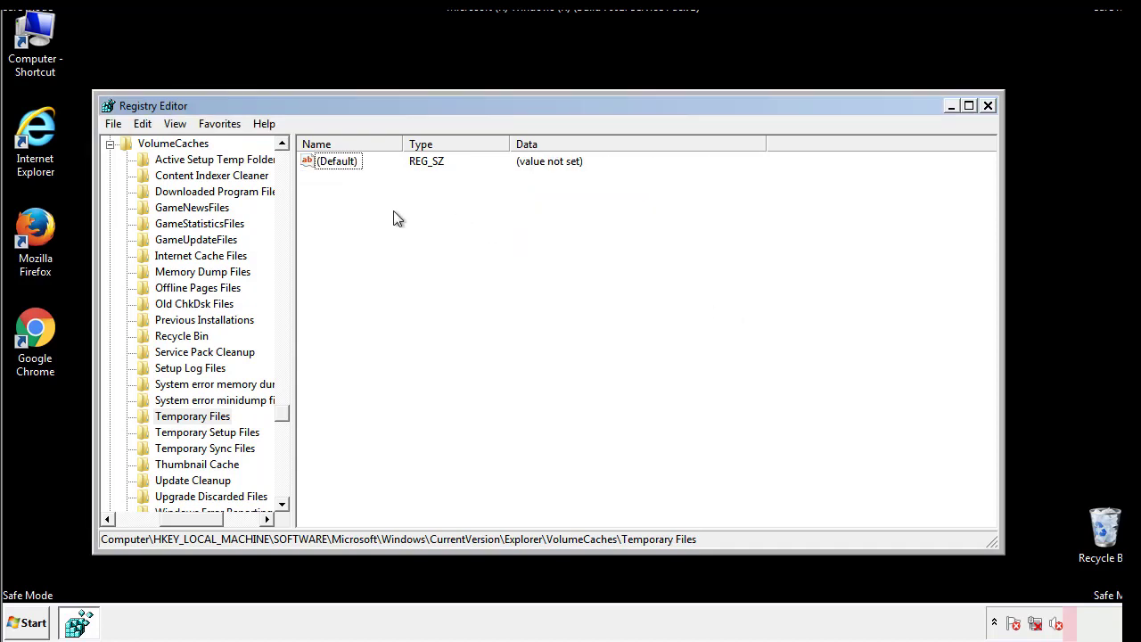
pyautogui.moveTo(988, 106)
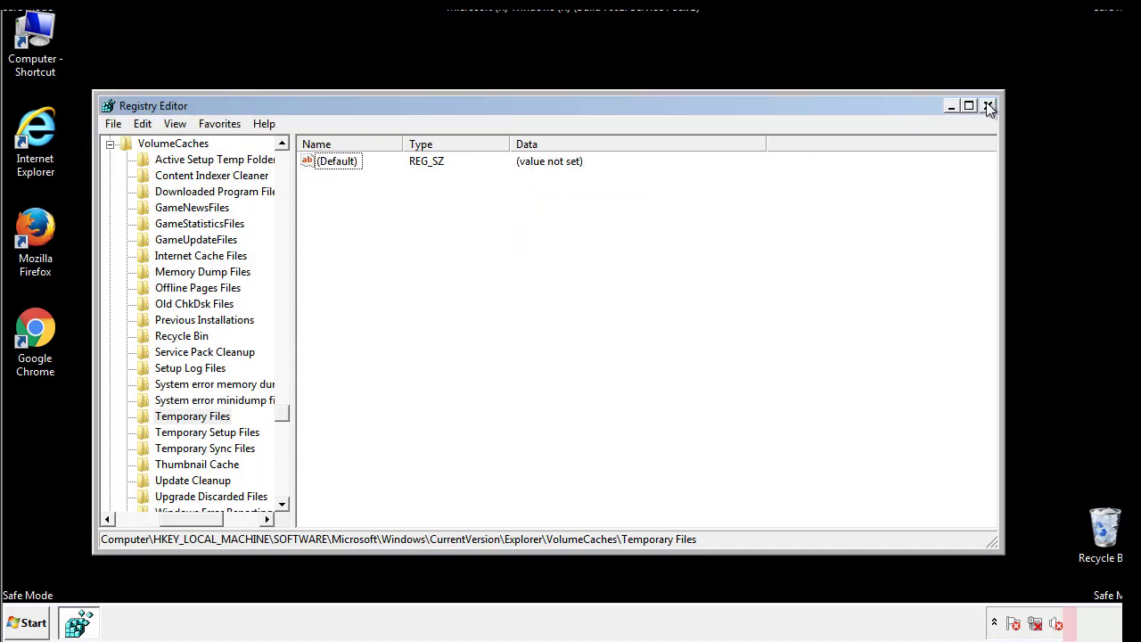
pyautogui.click(988, 105)
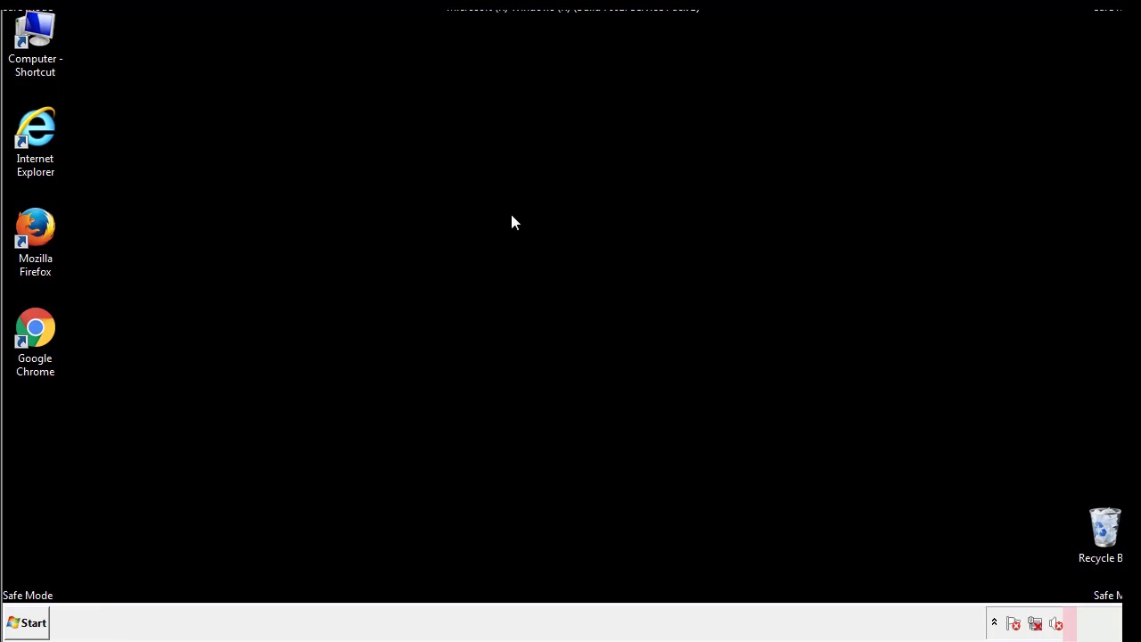
pyautogui.moveTo(46, 446)
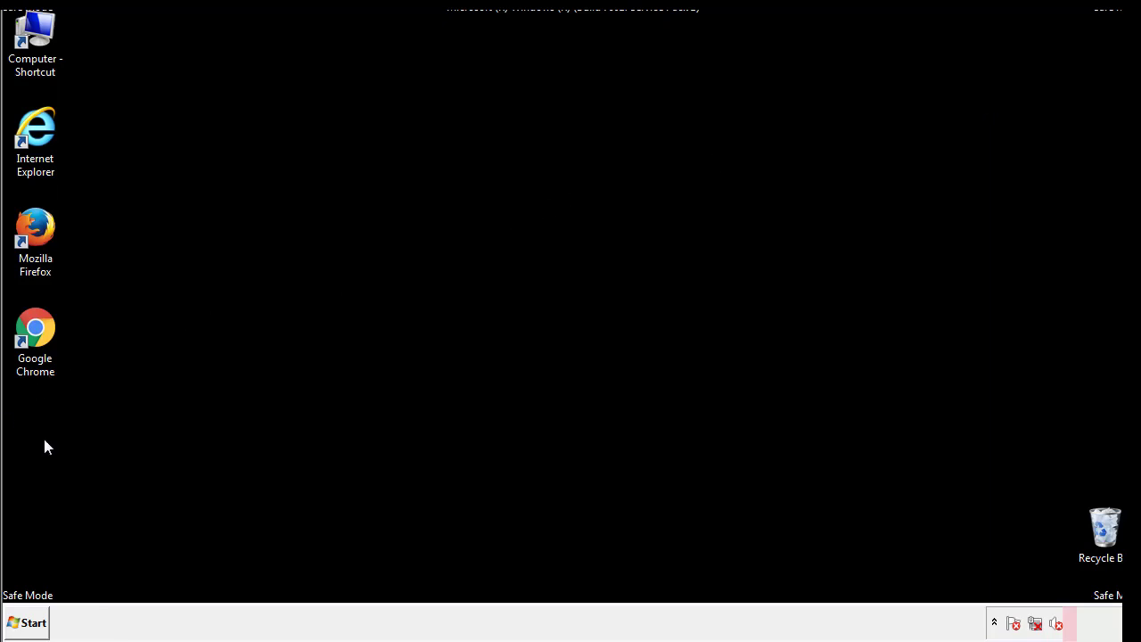
# - Launch msconfig, clear Safe boot on the Boot tab, apply with OK and restart now
pyautogui.click(26, 622)
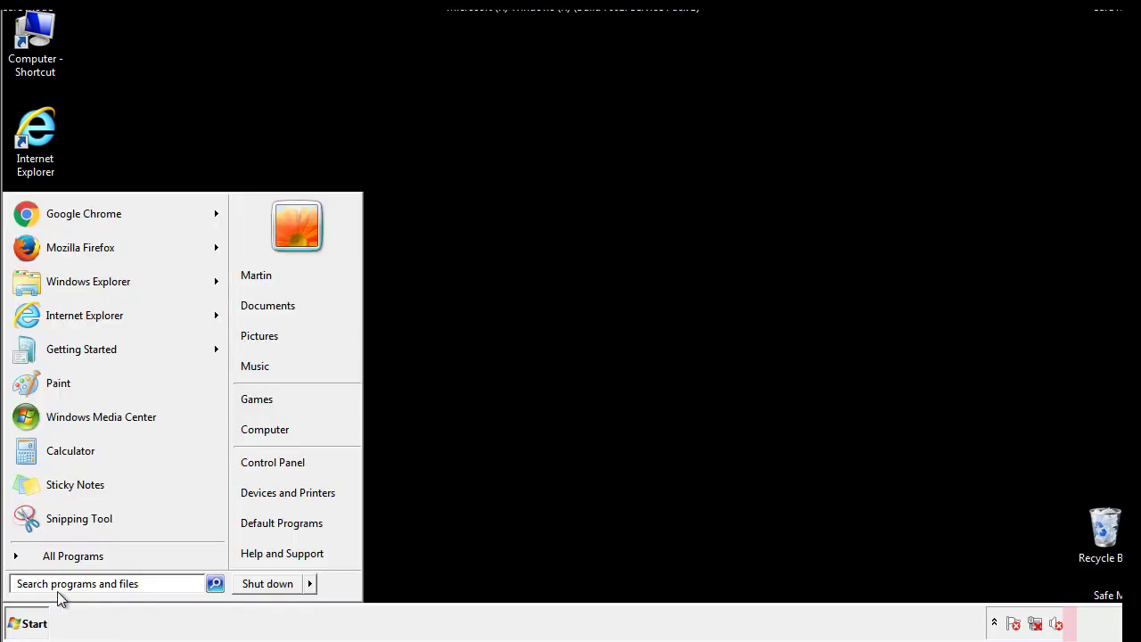
pyautogui.write('mscon')
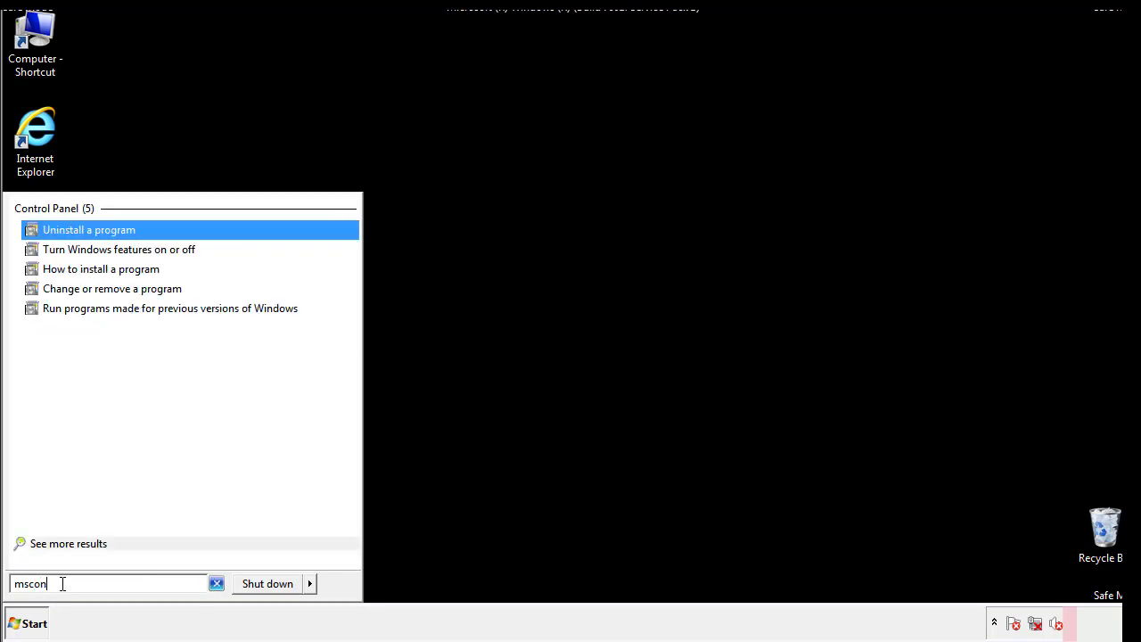
pyautogui.write('fig')
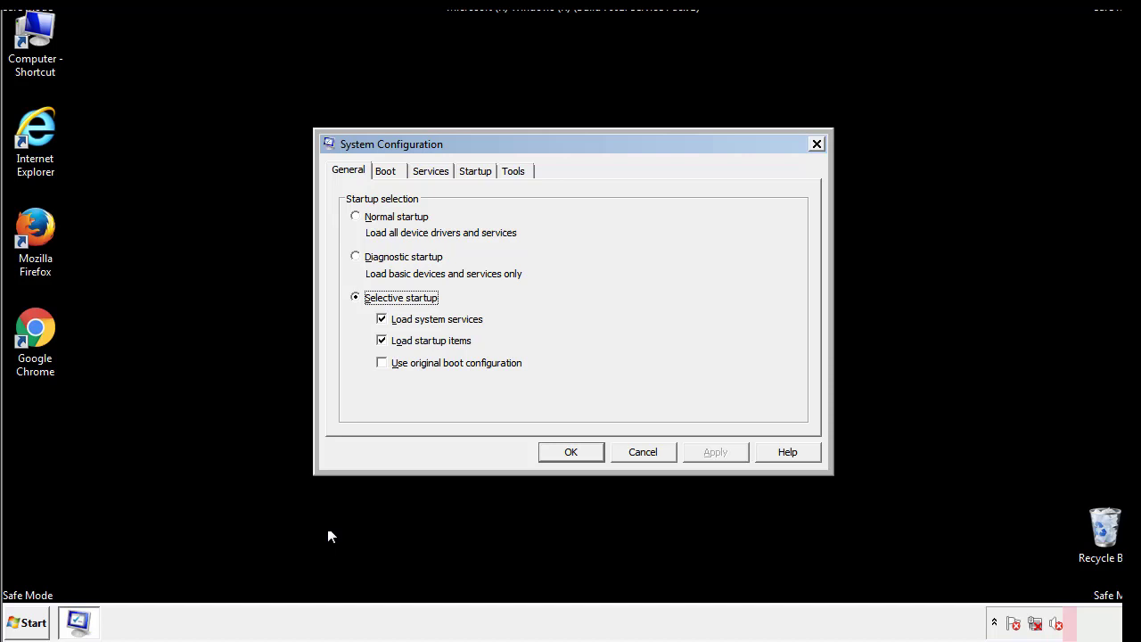
pyautogui.click(385, 171)
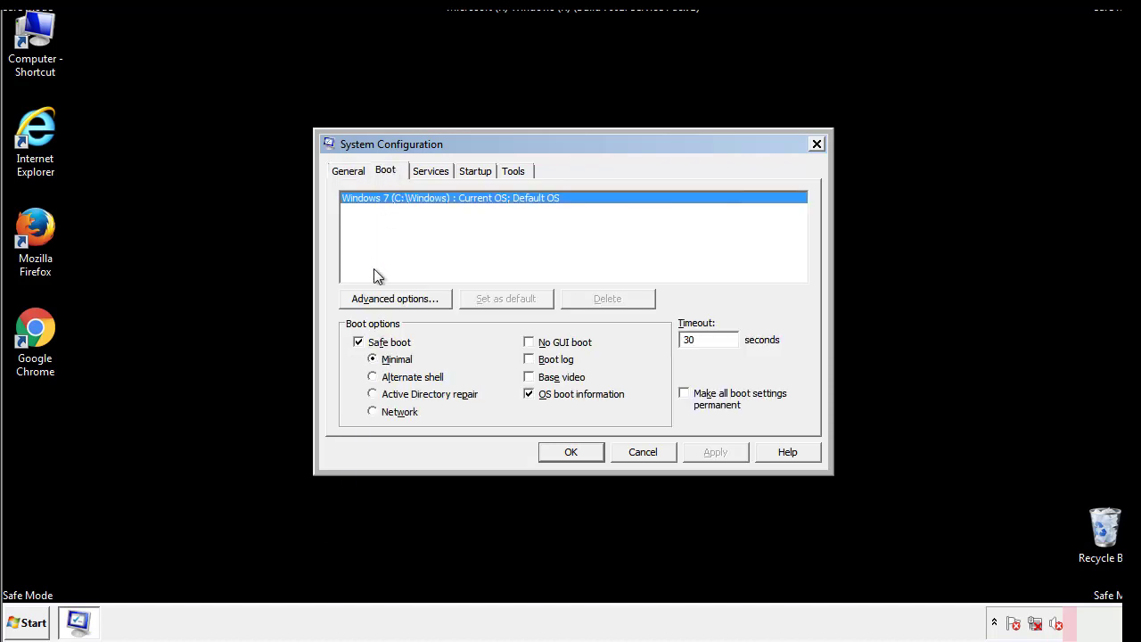
pyautogui.click(358, 343)
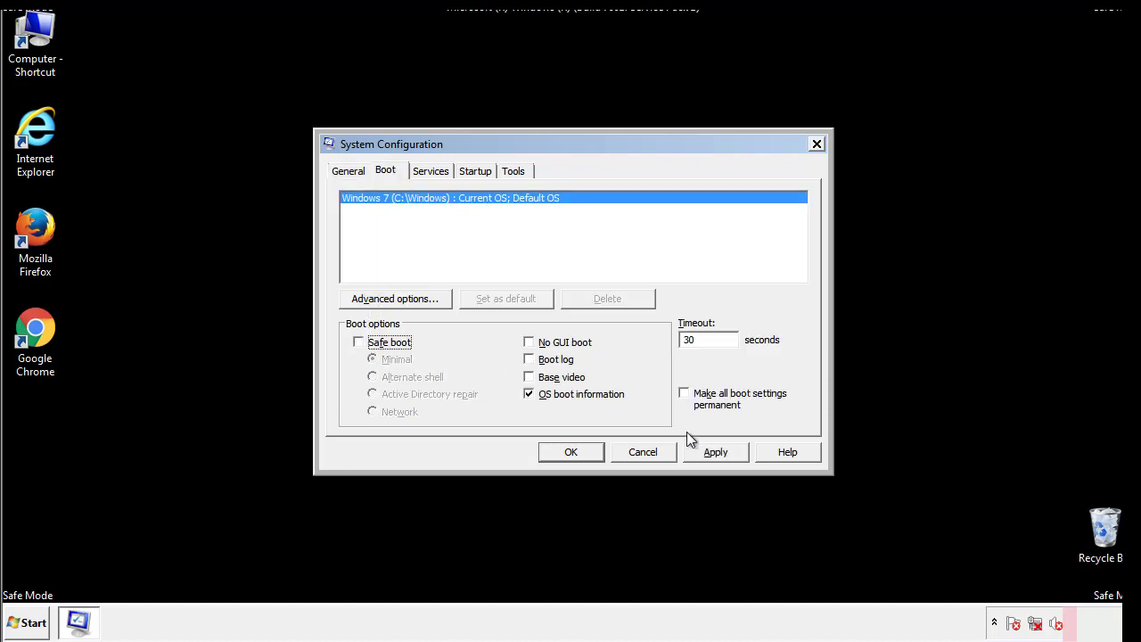
pyautogui.click(570, 453)
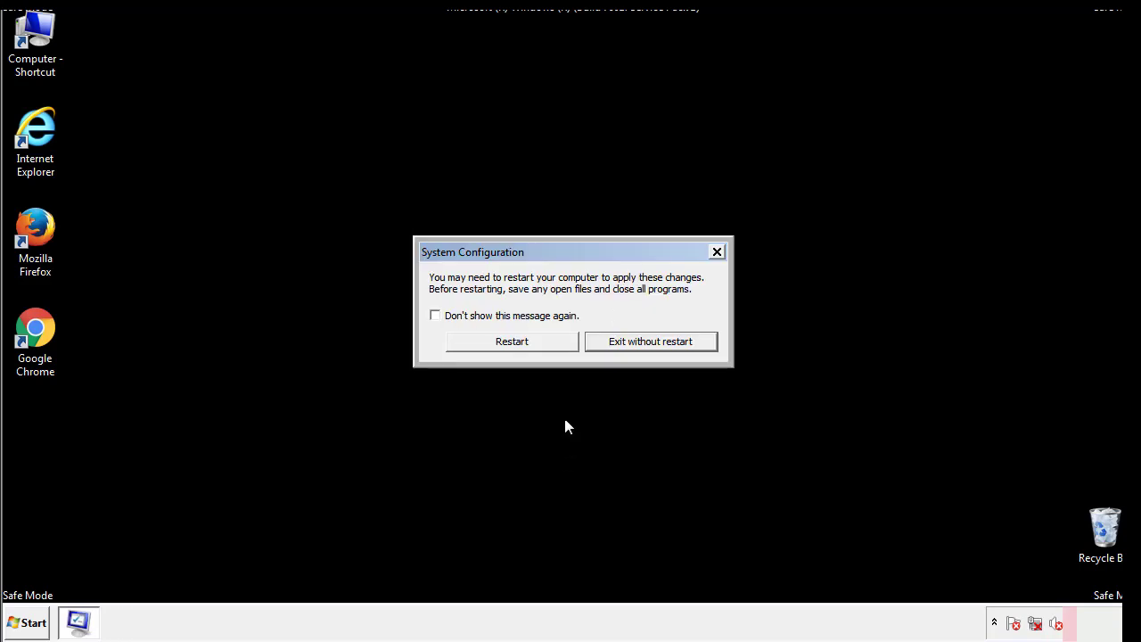
pyautogui.click(511, 340)
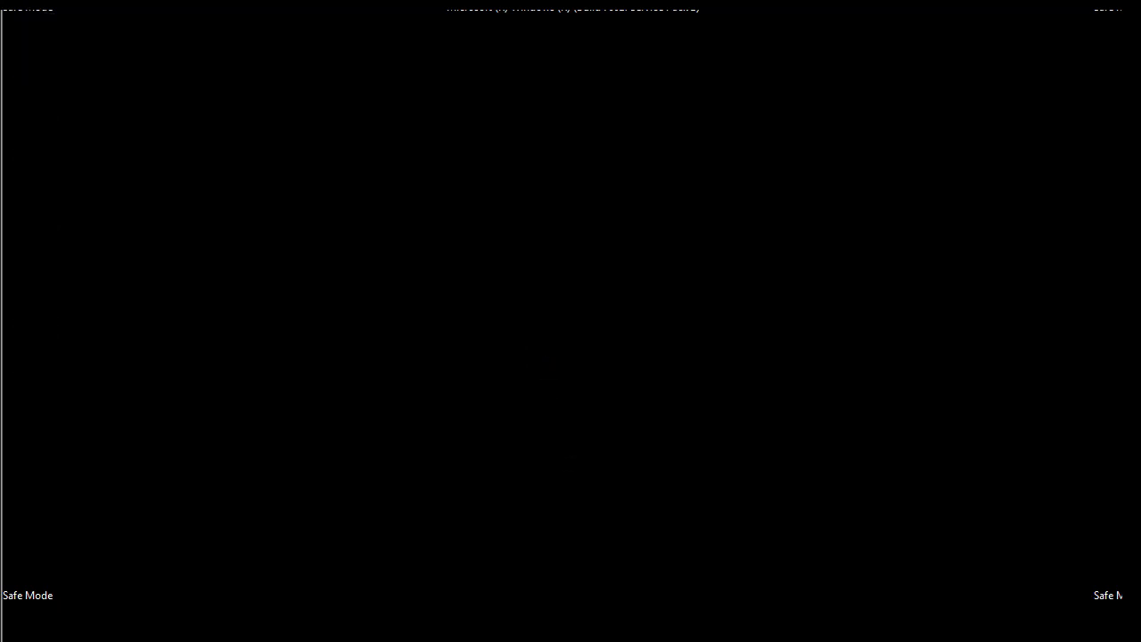